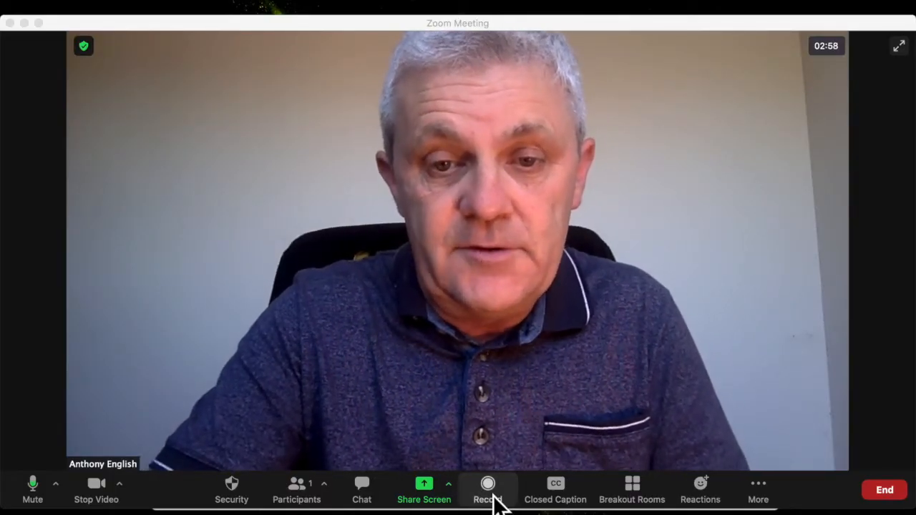
# Start recording the Zoom meeting locally with Record on this Computer.
pyautogui.click(487, 490)
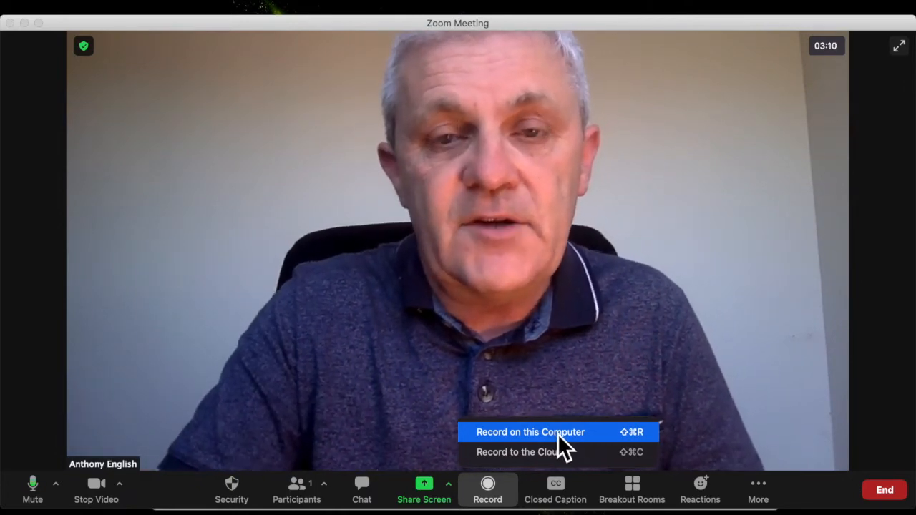
pyautogui.click(529, 432)
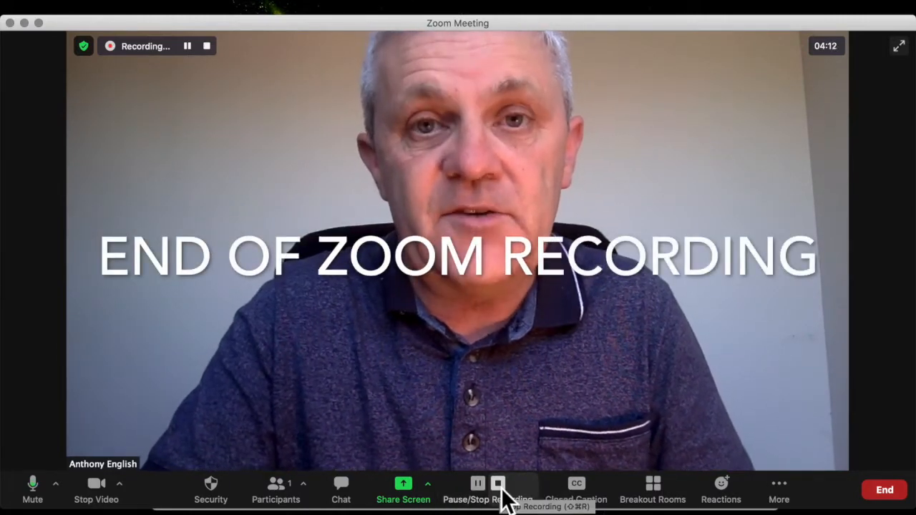
# Stop the Zoom recording so it begins converting to MP4.
pyautogui.click(499, 484)
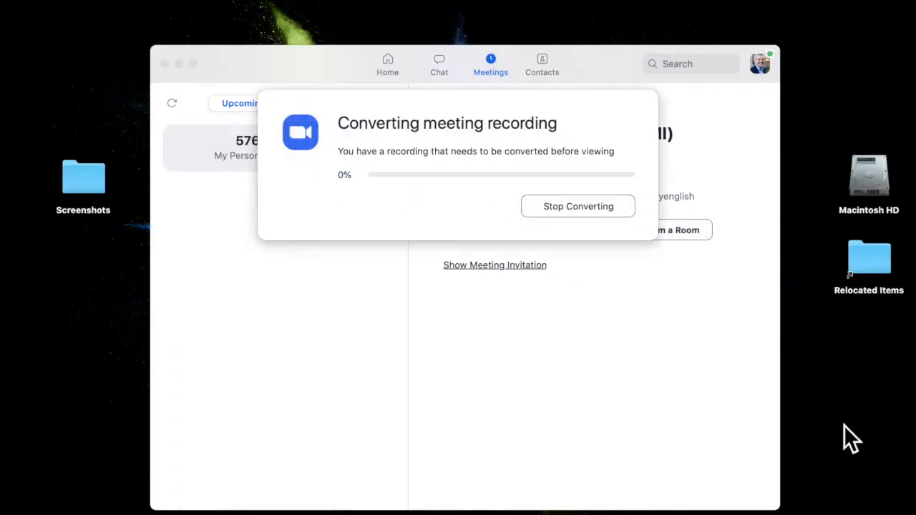
pyautogui.moveTo(466, 215)
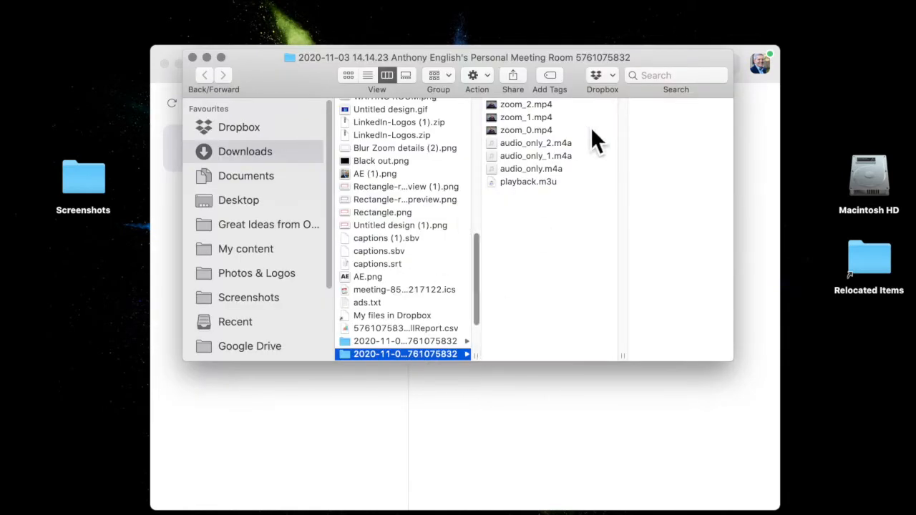
# Select the zoom_2.mp4 recording in Finder and begin renaming it.
pyautogui.click(527, 103)
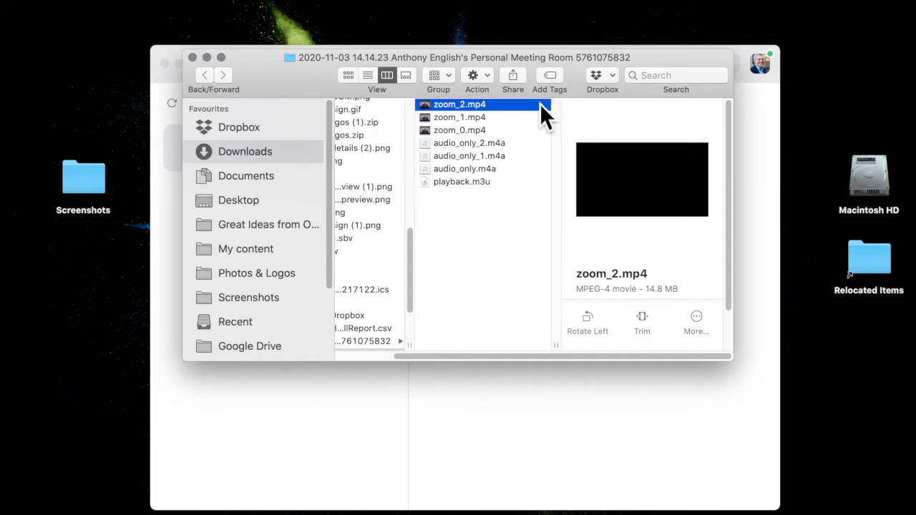
pyautogui.moveTo(461, 114)
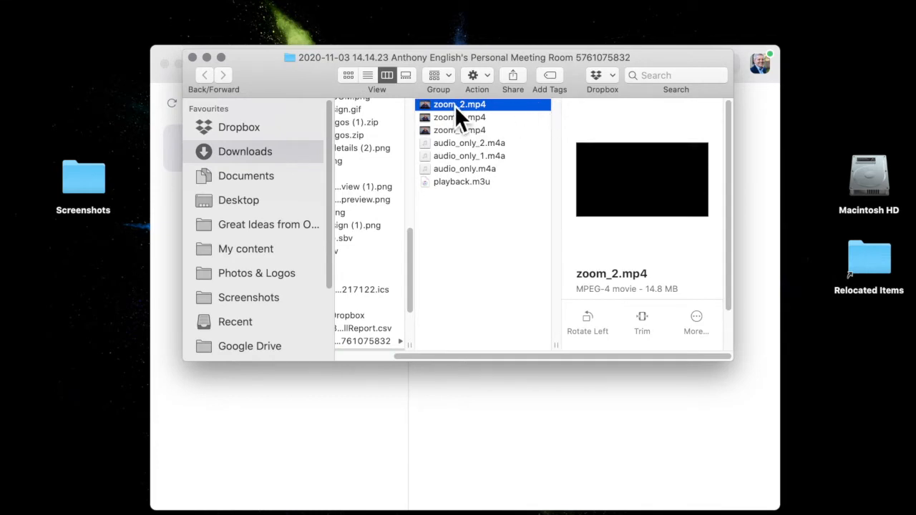
pyautogui.rightClick(458, 103)
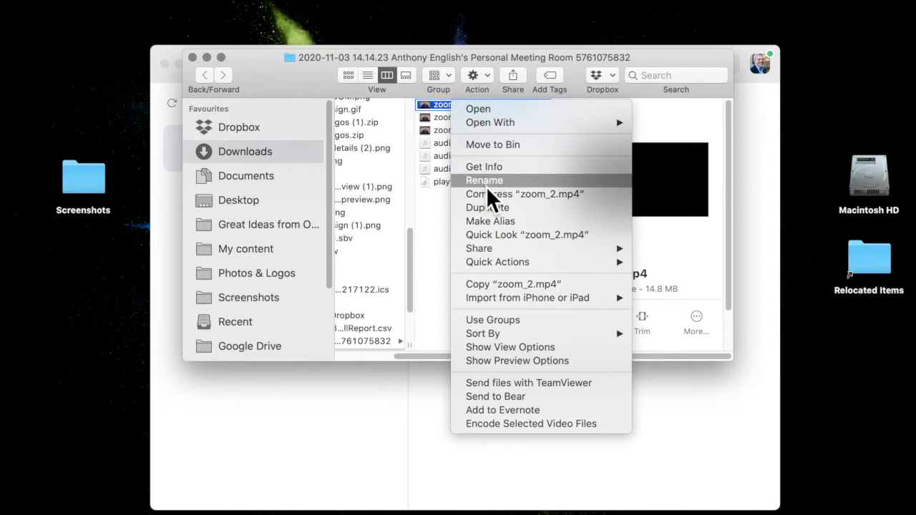
pyautogui.click(483, 181)
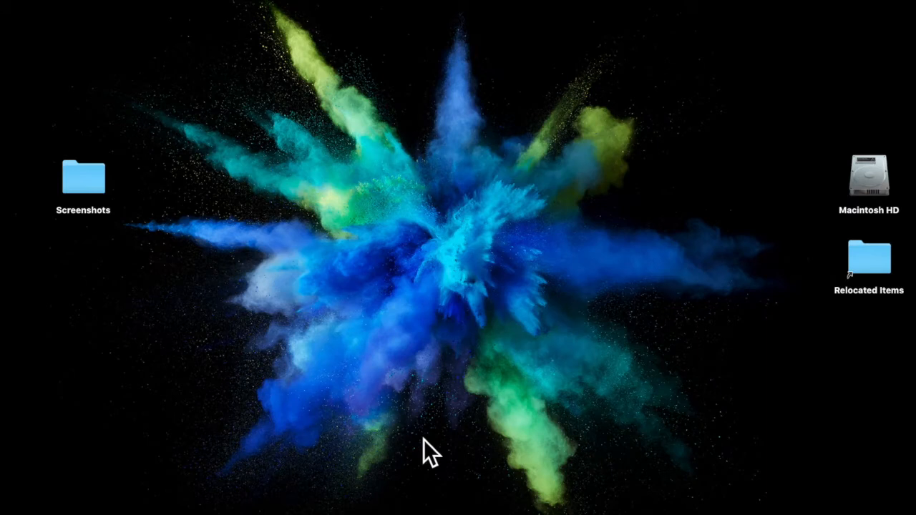
# Launch iMovie by searching 'imovie.app' in Spotlight.
pyautogui.write('imovie.app')
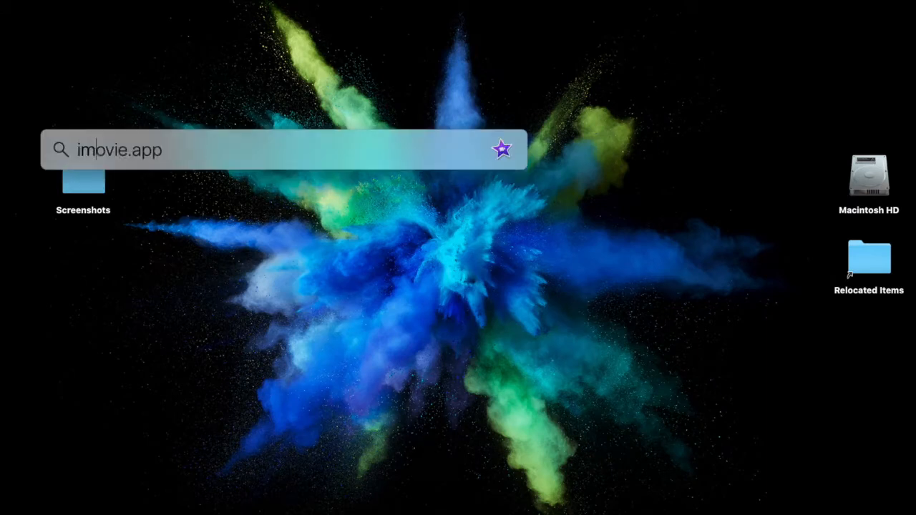
pyautogui.write('imovie.app')
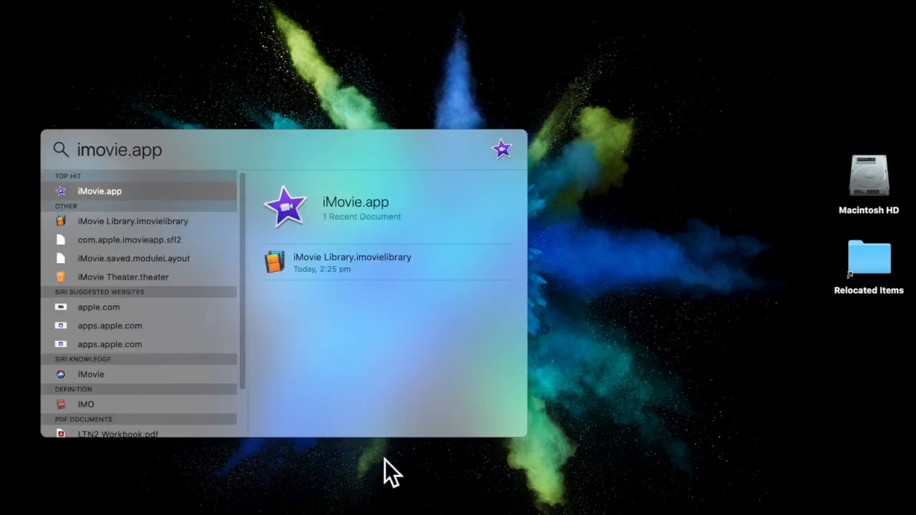
pyautogui.press('Escape')
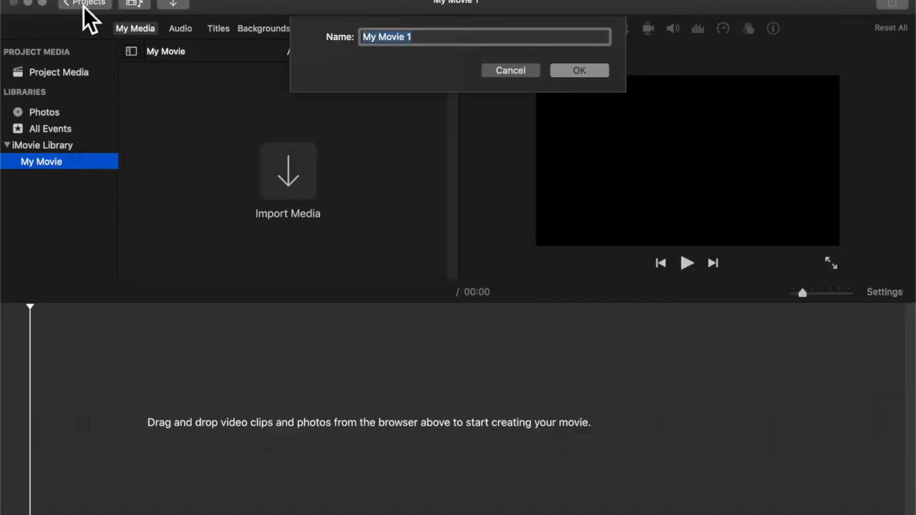
# Name the new iMovie project 'Zoom video editing' and confirm it.
pyautogui.write('Zoom video ed')
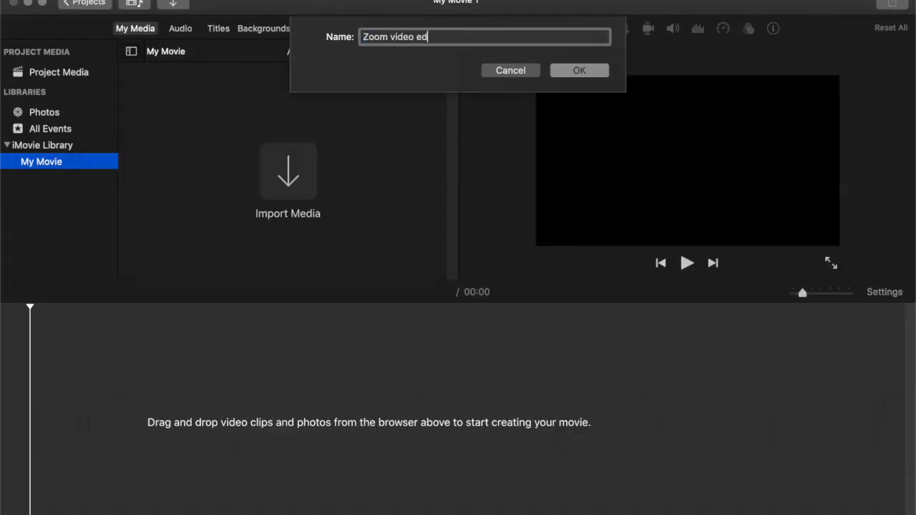
pyautogui.click(578, 70)
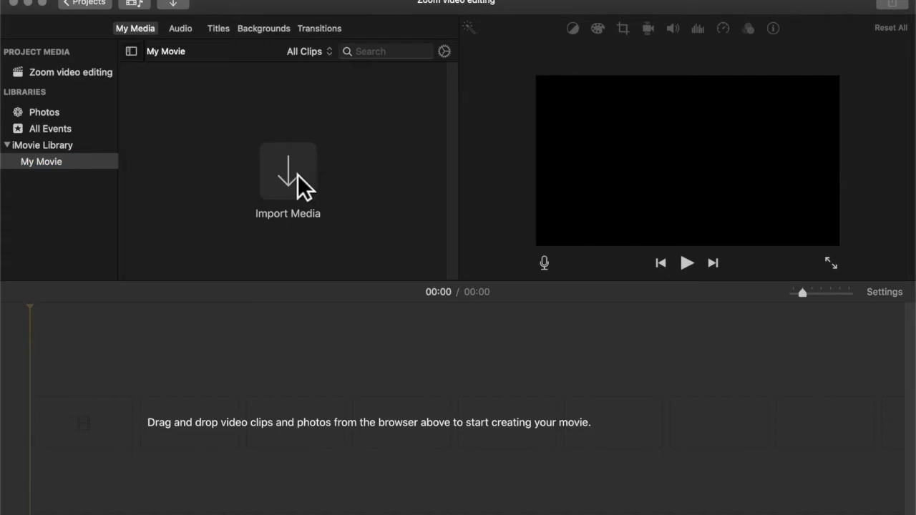
# Choose 'Zoom Video recording to be edited.mp4' in the media import window.
pyautogui.click(288, 172)
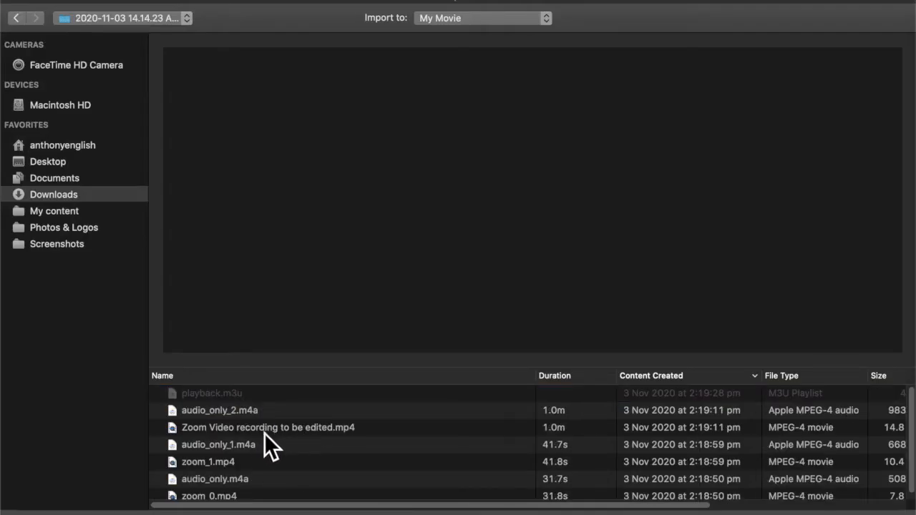
pyautogui.click(268, 427)
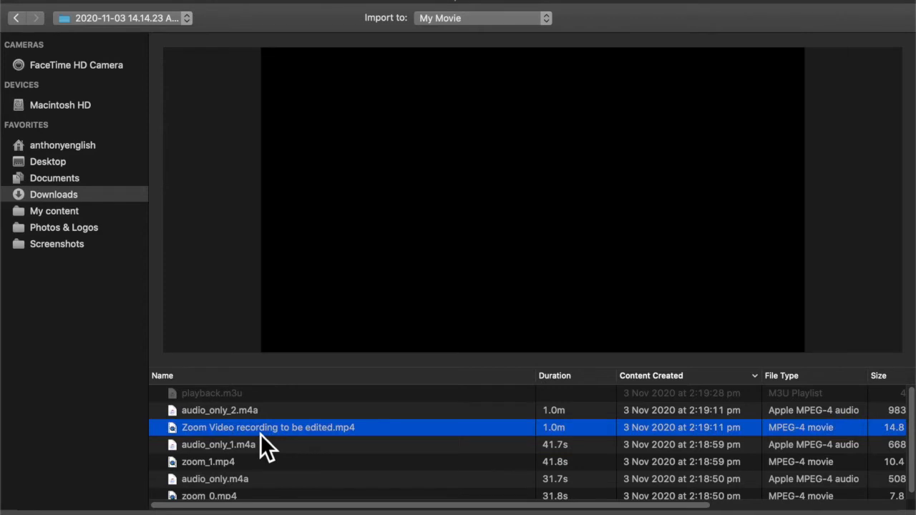
pyautogui.moveTo(283, 472)
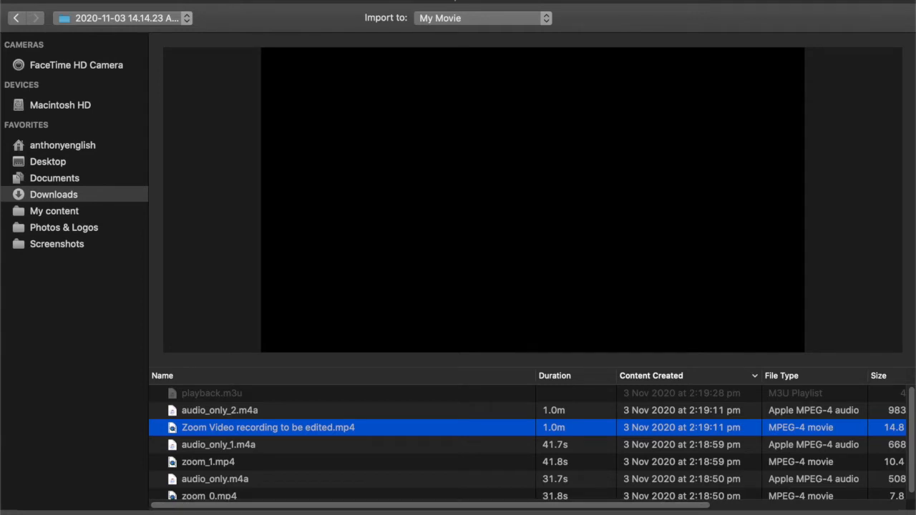
pyautogui.moveTo(601, 447)
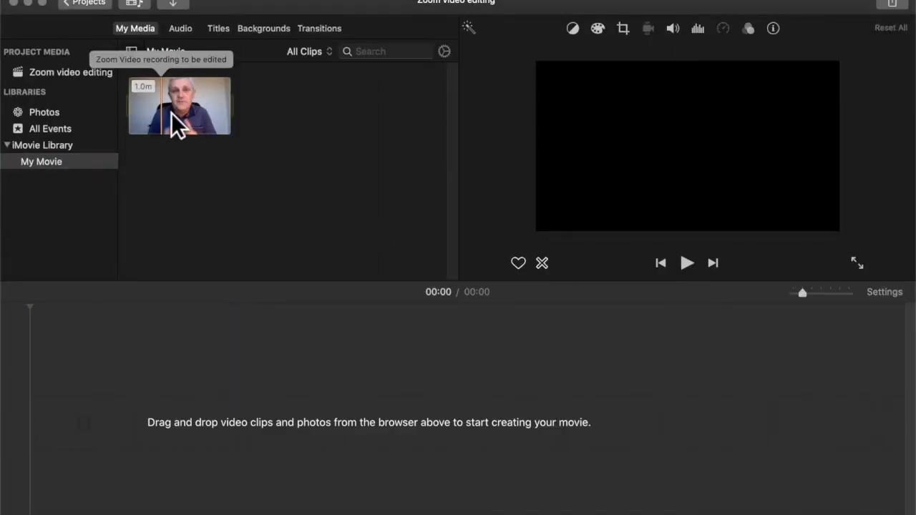
pyautogui.click(179, 106)
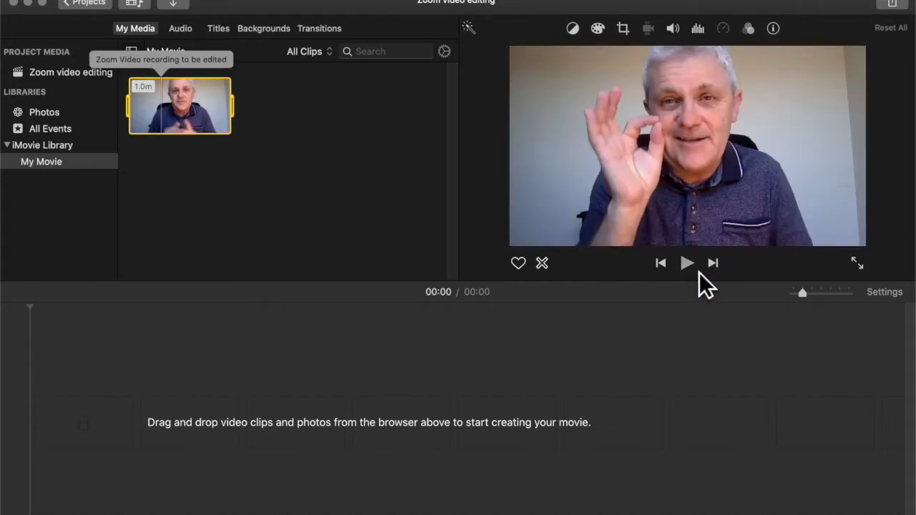
pyautogui.click(686, 263)
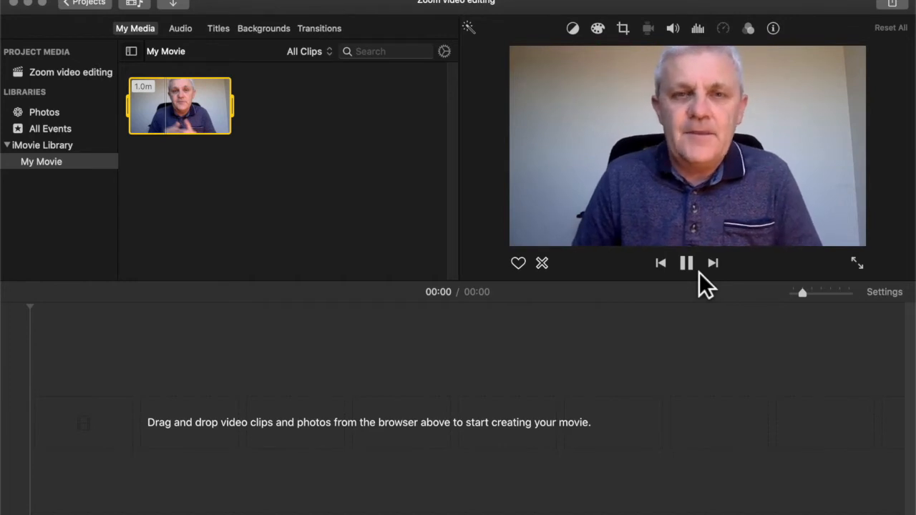
pyautogui.click(684, 263)
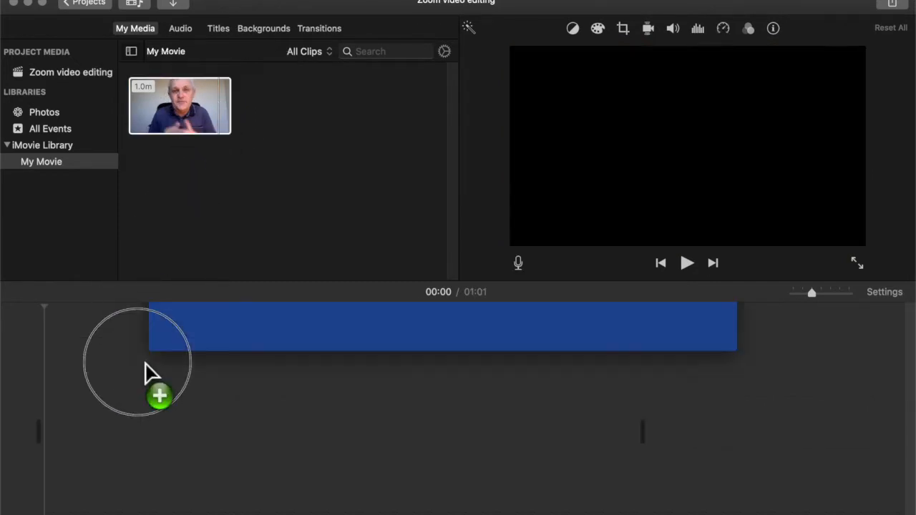
# Drag the Zoom recording from My Media into the timeline and preview the one-minute movie.
pyautogui.moveTo(179, 106); pyautogui.dragTo(341, 430)
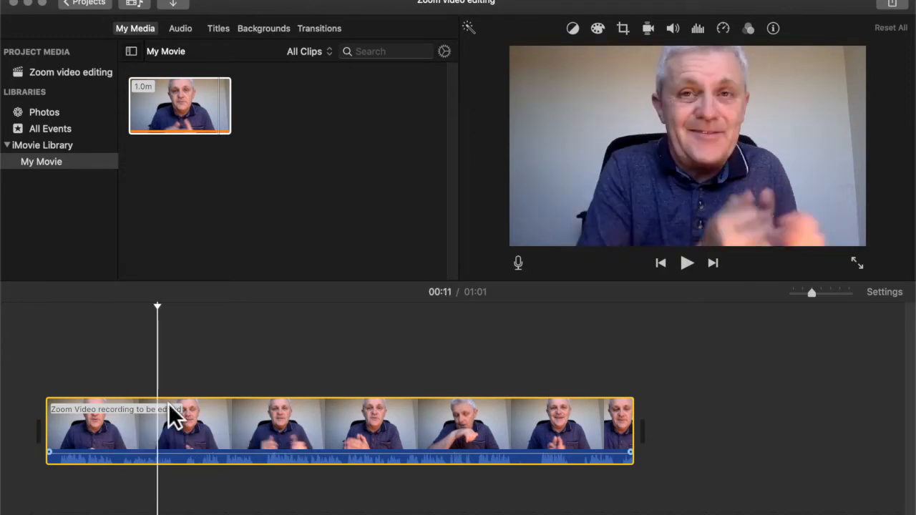
pyautogui.click(687, 264)
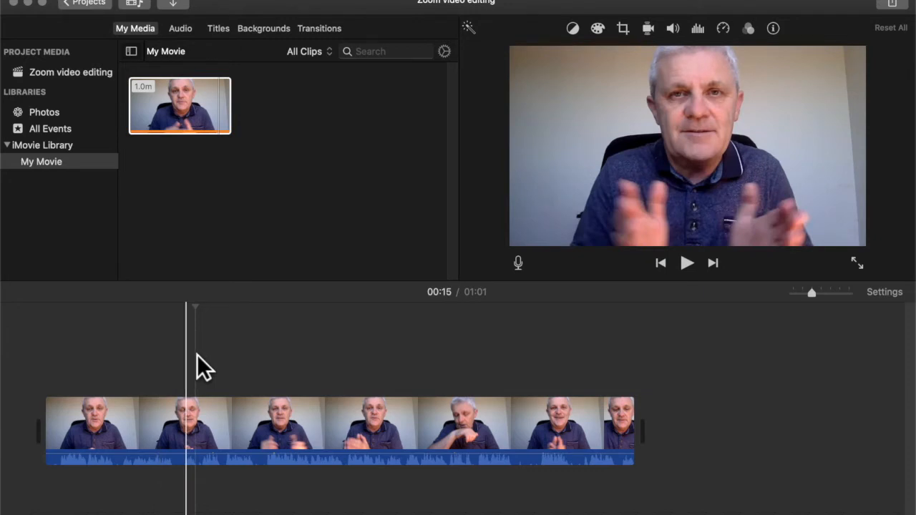
pyautogui.click(686, 264)
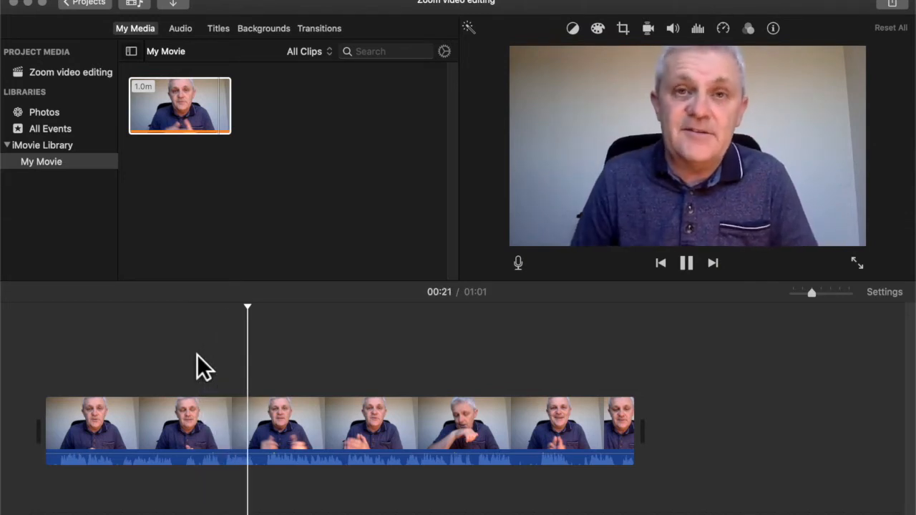
pyautogui.click(684, 263)
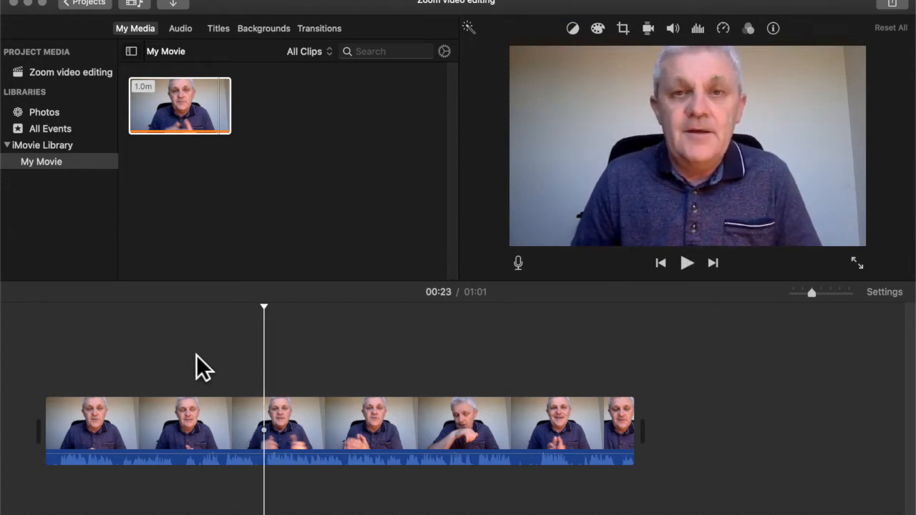
pyautogui.click(146, 436)
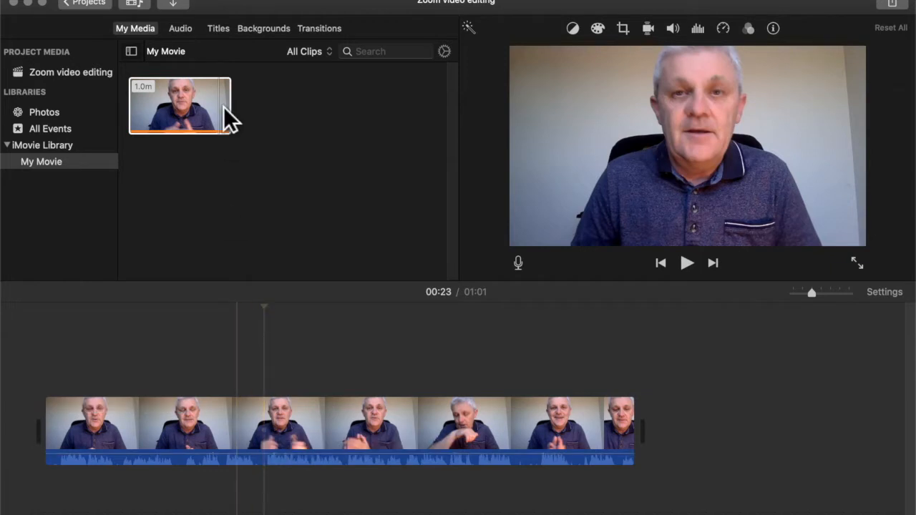
pyautogui.rightClick(179, 106)
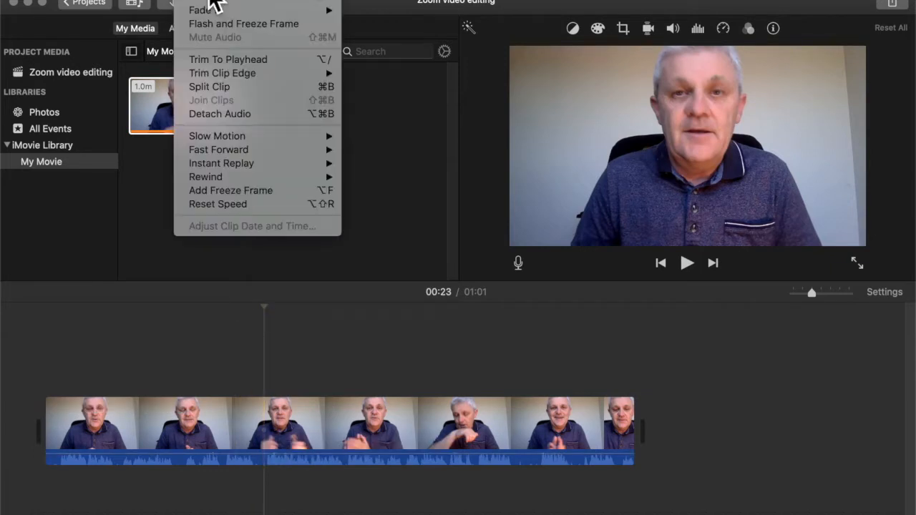
pyautogui.moveTo(209, 87)
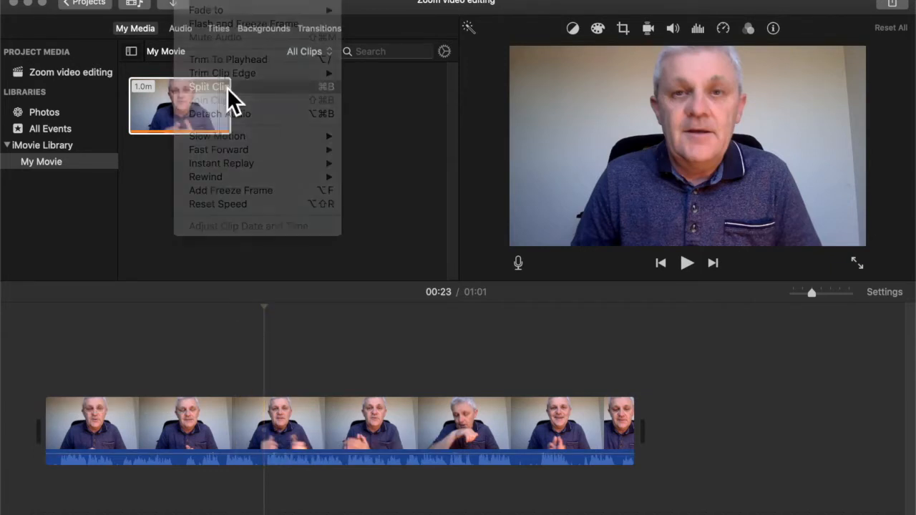
pyautogui.click(209, 85)
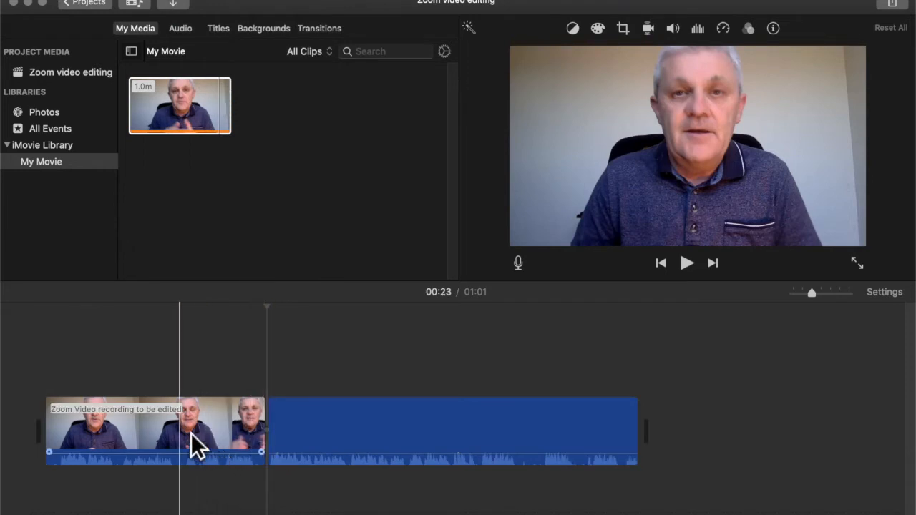
pyautogui.click(155, 430)
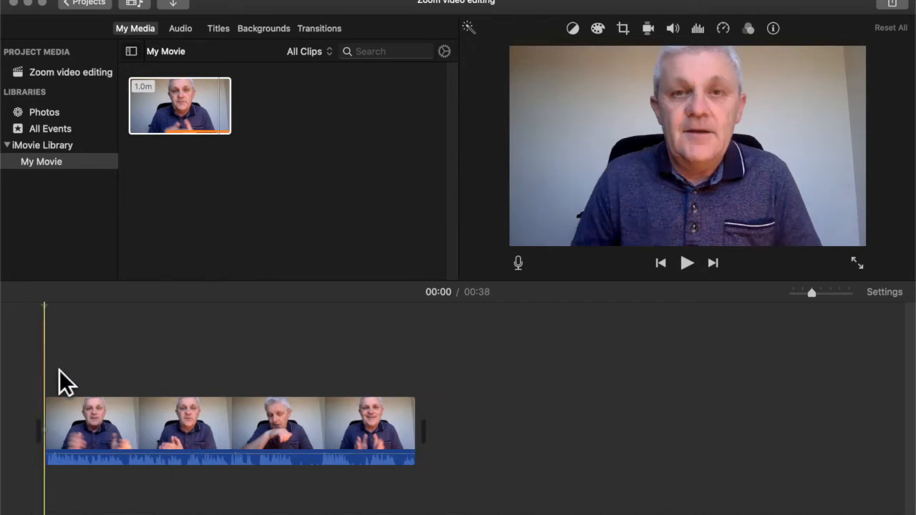
pyautogui.click(215, 429)
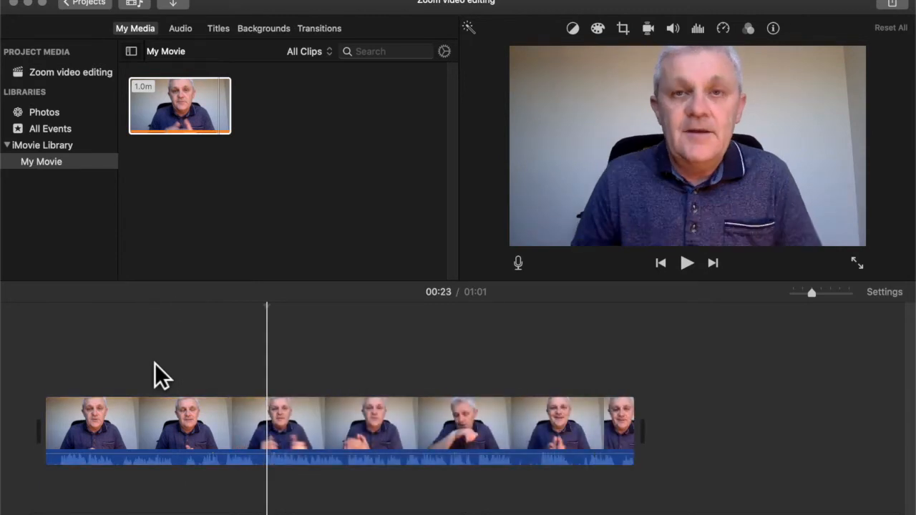
# Drag the clip's start edge right to cut the false start, leaving 38 seconds.
pyautogui.click(94, 429)
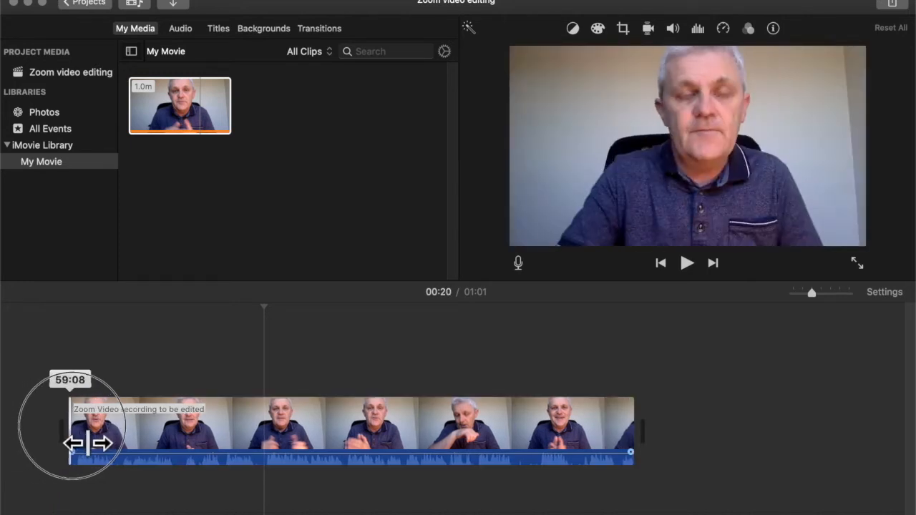
pyautogui.moveTo(93, 441); pyautogui.dragTo(150, 441)
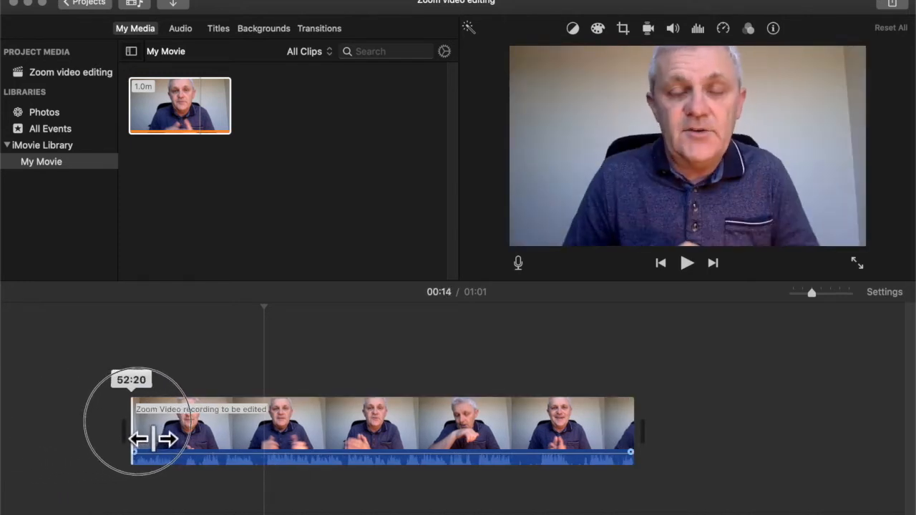
pyautogui.moveTo(140, 438); pyautogui.dragTo(204, 438)
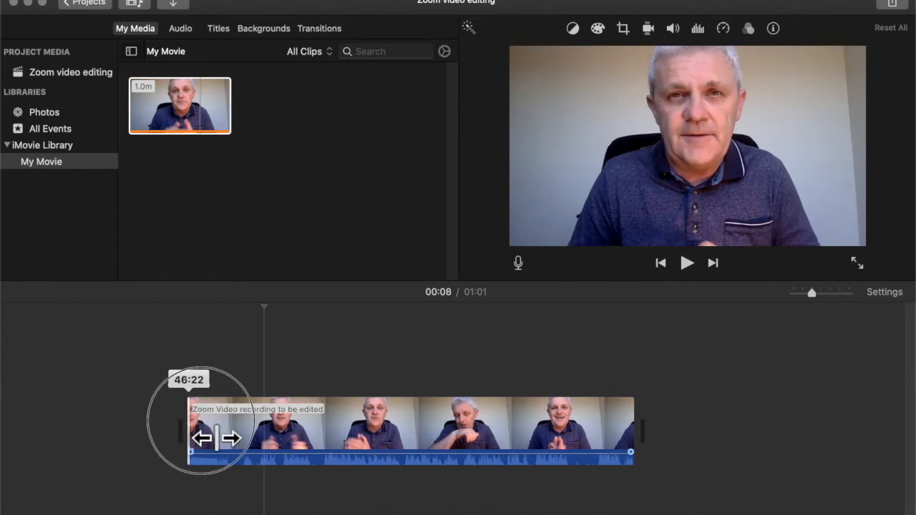
pyautogui.moveTo(203, 438); pyautogui.dragTo(263, 438)
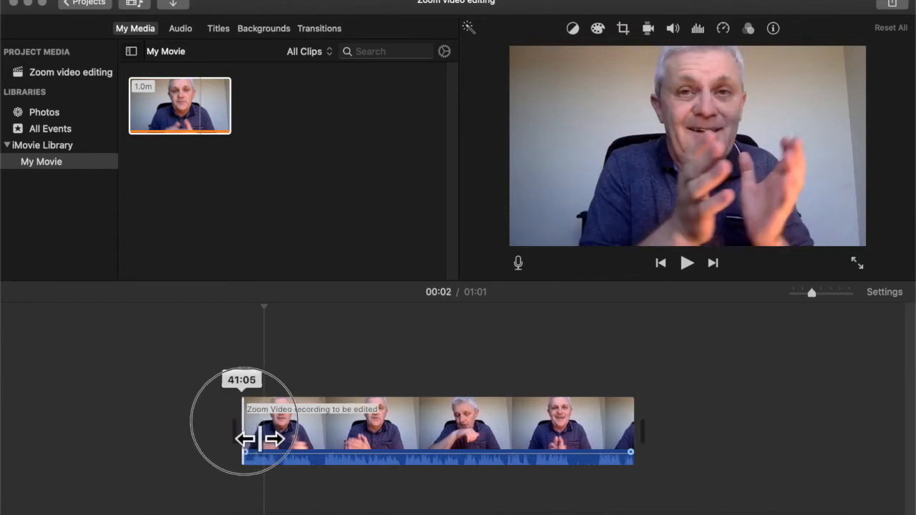
pyautogui.moveTo(246, 440); pyautogui.dragTo(269, 440)
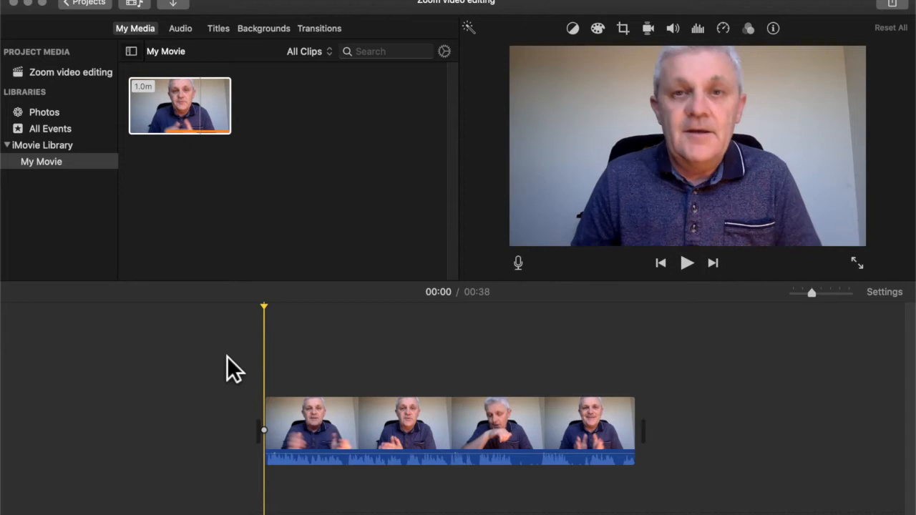
# Preview to locate the cough and split the clip at about 00:19.
pyautogui.click(687, 263)
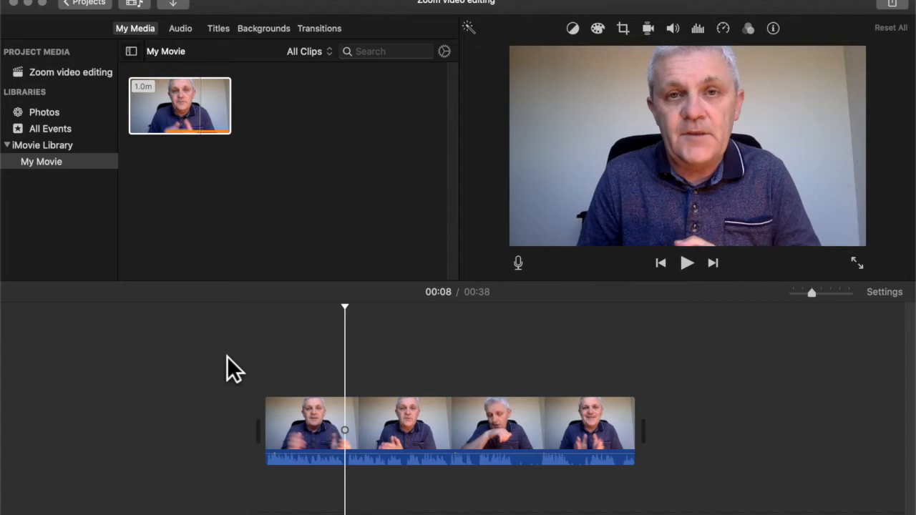
pyautogui.click(686, 264)
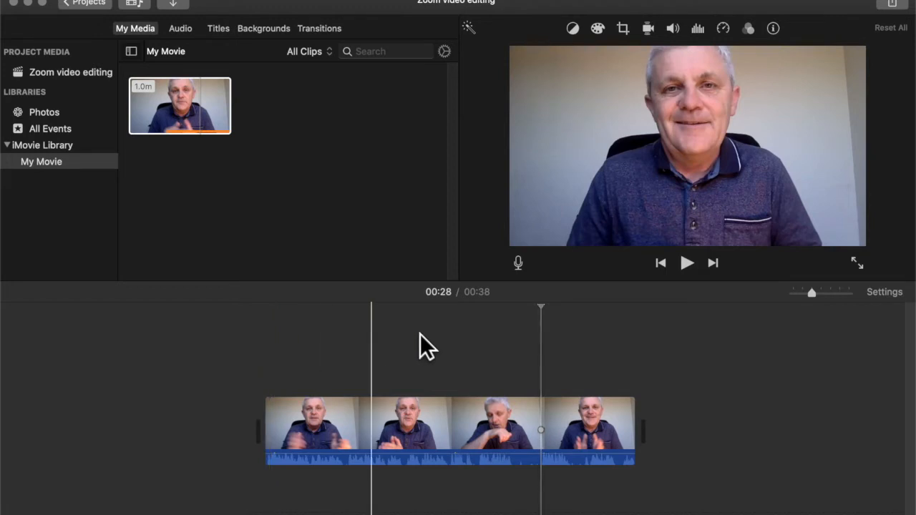
pyautogui.click(447, 430)
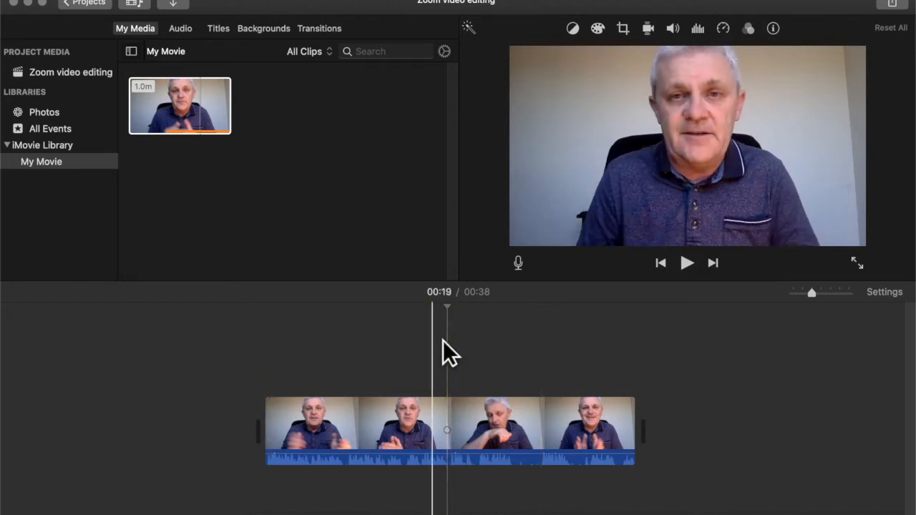
pyautogui.click(687, 263)
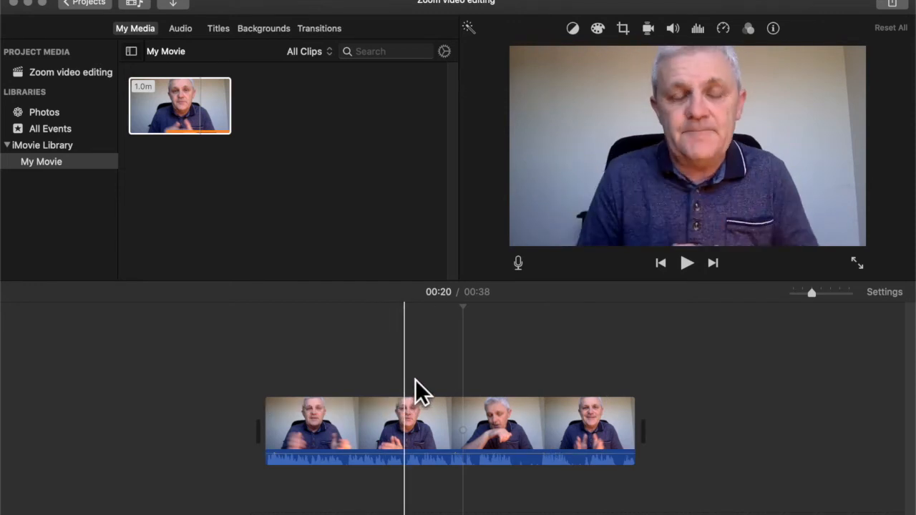
pyautogui.click(404, 429)
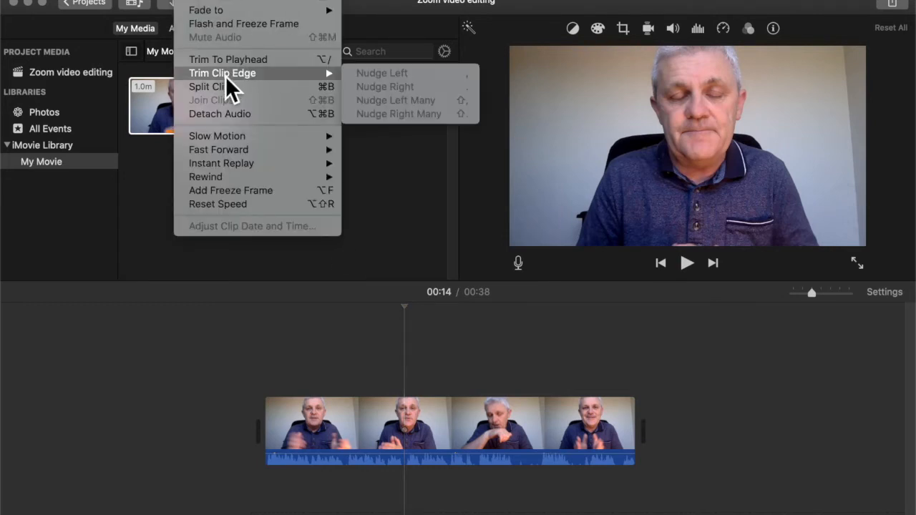
pyautogui.moveTo(437, 355)
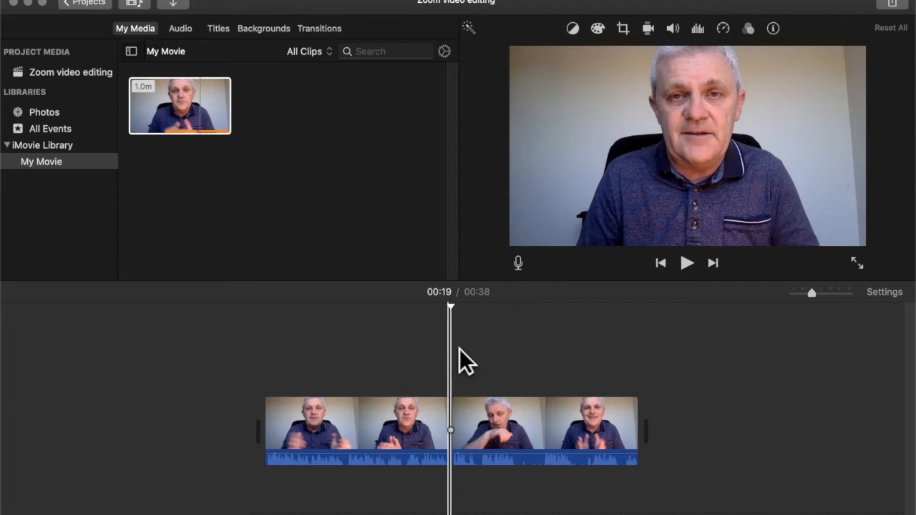
# Play on to about 00:28, cut there, and select the stretch between the cuts.
pyautogui.click(685, 263)
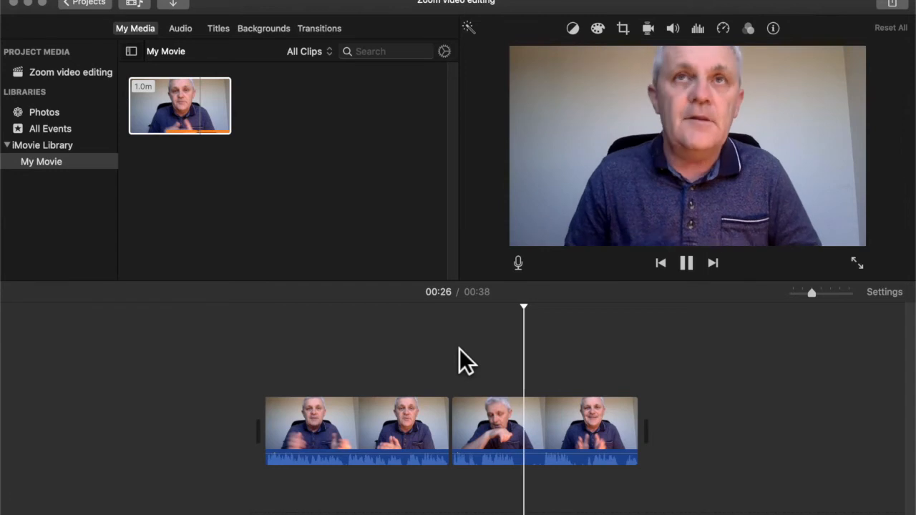
pyautogui.click(686, 263)
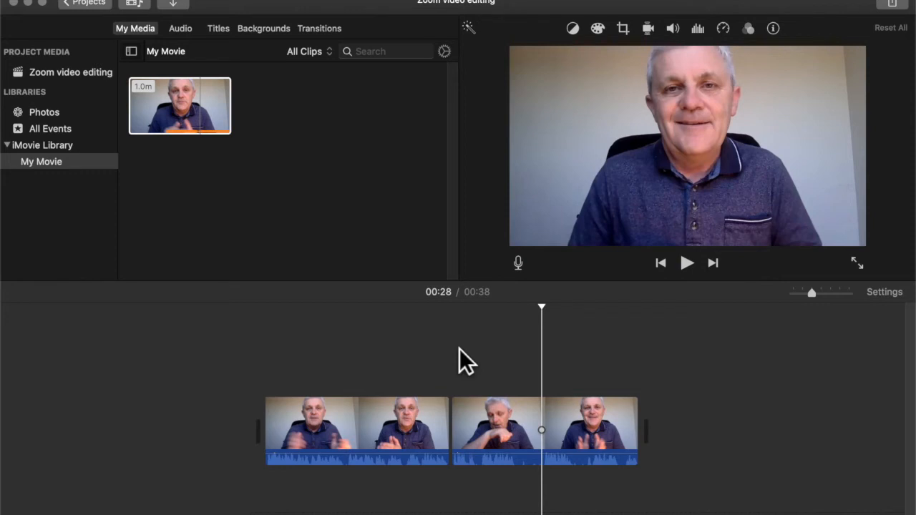
pyautogui.click(498, 429)
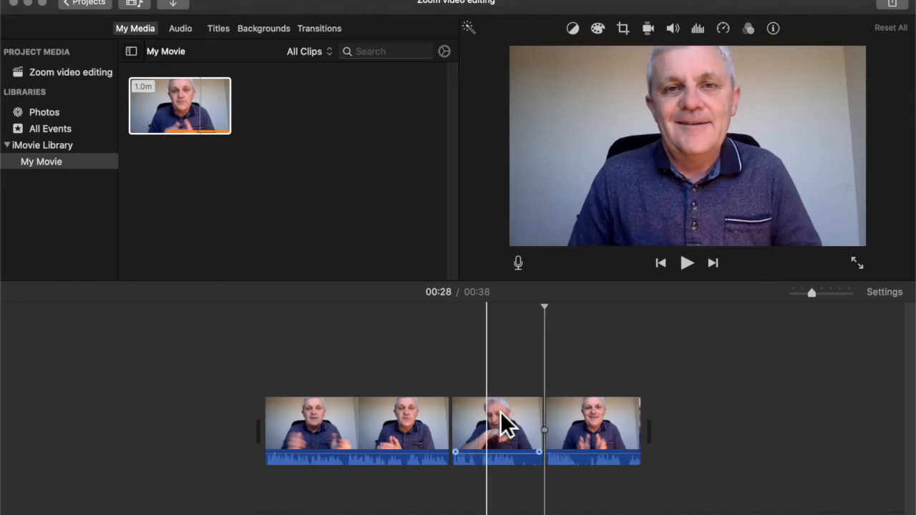
# Delete the cough section and shorten the ending, leaving a 22-second movie.
pyautogui.click(498, 429)
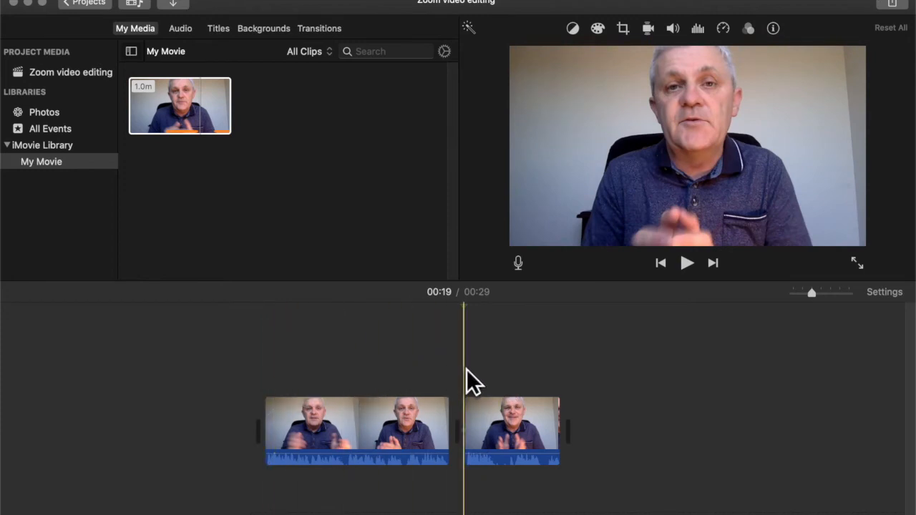
pyautogui.click(686, 263)
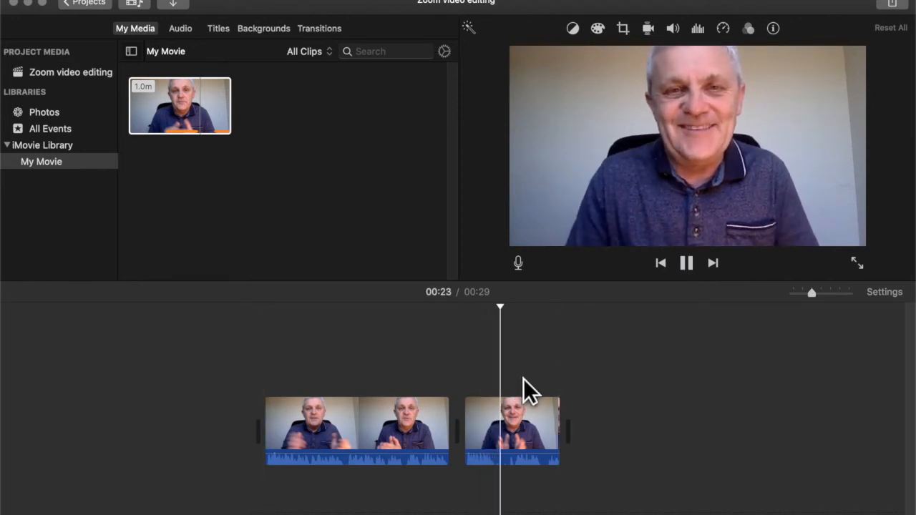
pyautogui.click(684, 263)
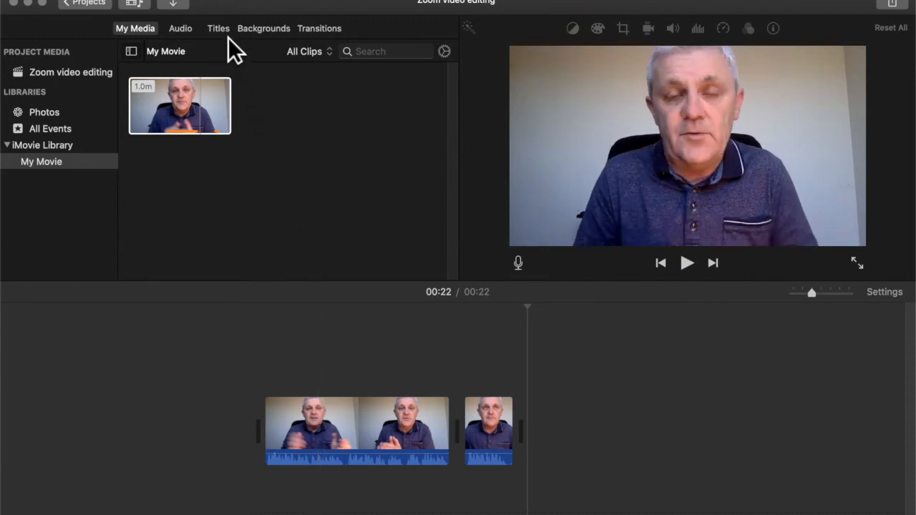
# Add a Gradient - White lower-third title with subtitle 'How to edit a Zoom video recording'.
pyautogui.click(218, 29)
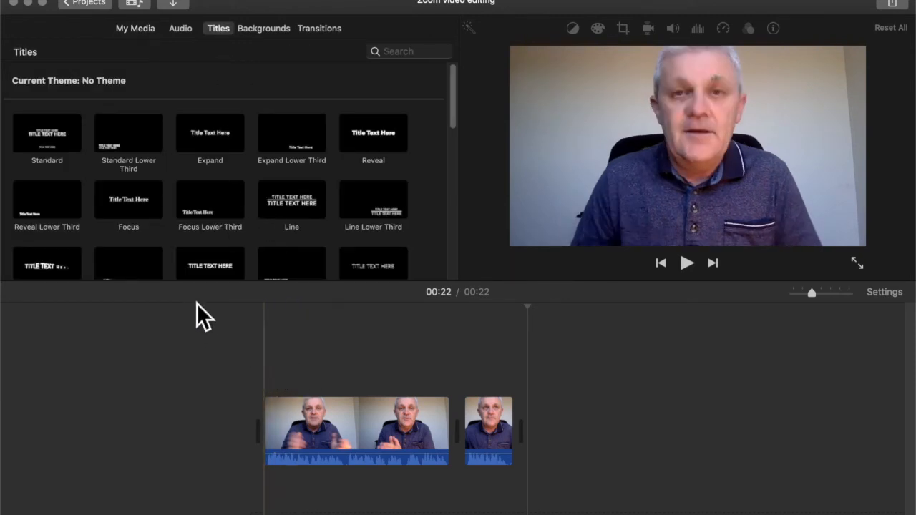
pyautogui.scroll(-3)
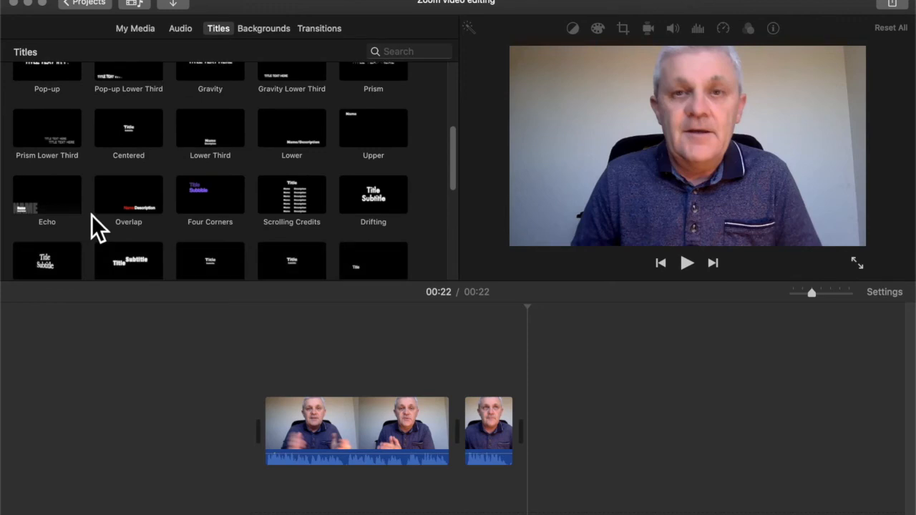
pyautogui.scroll(-3)
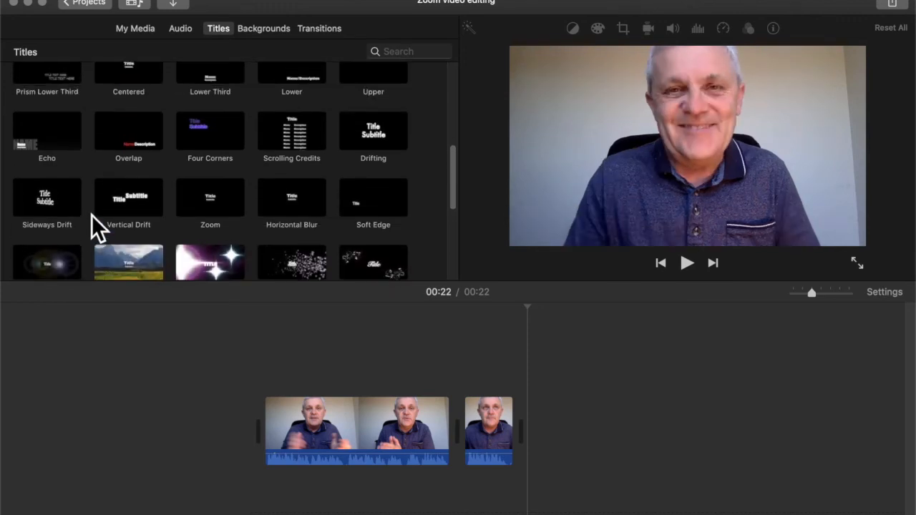
pyautogui.scroll(-3)
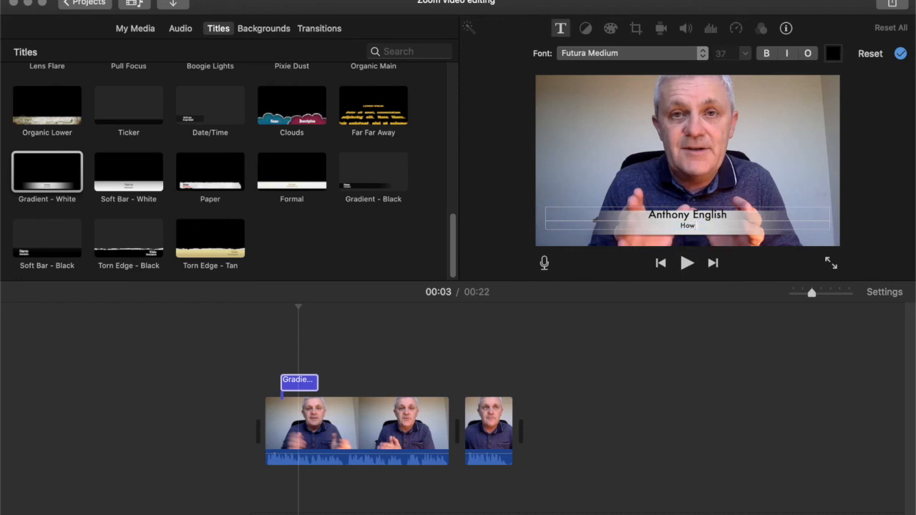
pyautogui.write('How to edit a Zoom video recording')
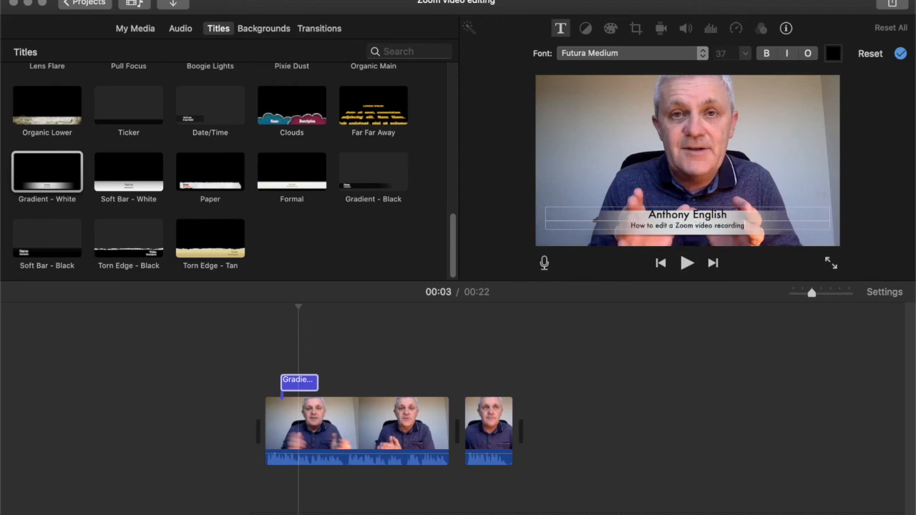
pyautogui.moveTo(364, 395)
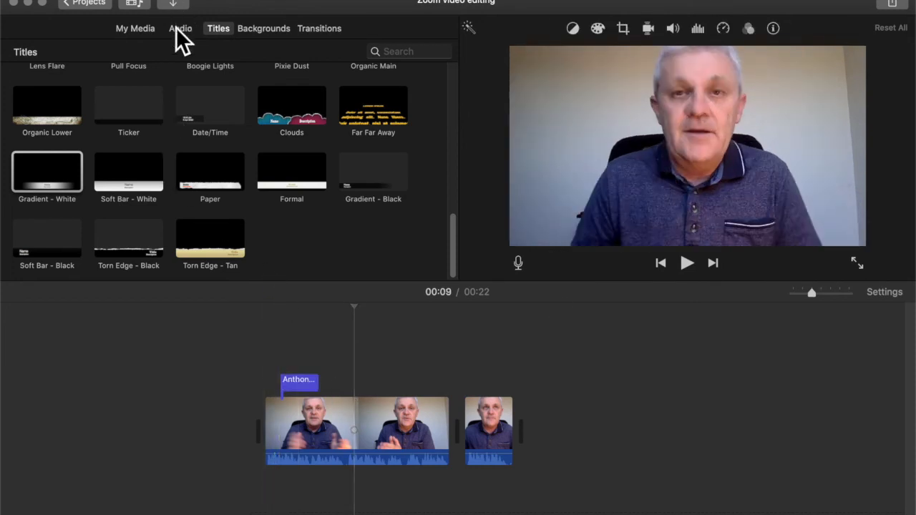
# List the Sound Effects library, then view the movie's sharing destinations.
pyautogui.click(180, 29)
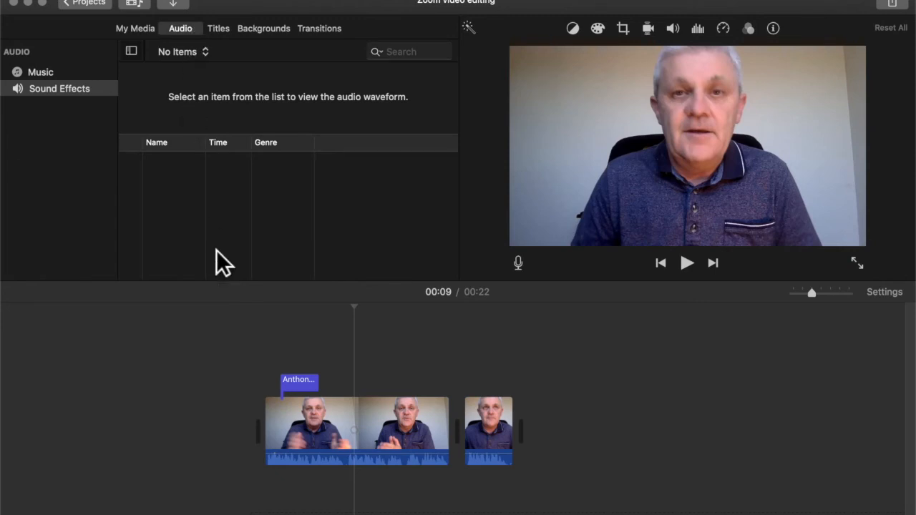
pyautogui.click(265, 379)
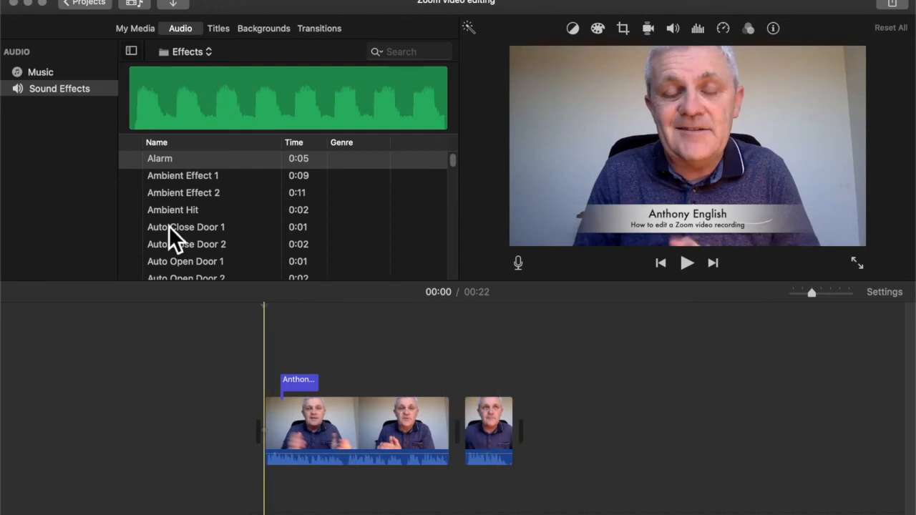
pyautogui.click(74, 3)
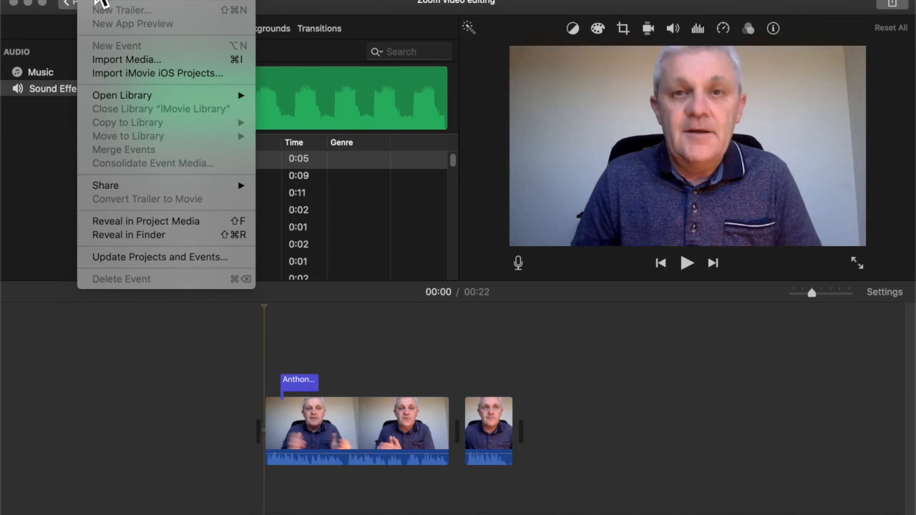
pyautogui.moveTo(112, 155)
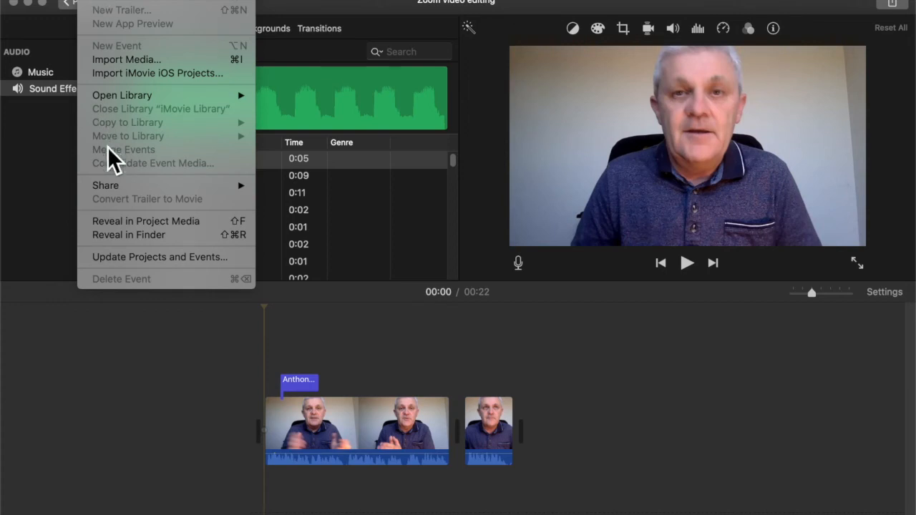
pyautogui.moveTo(105, 187)
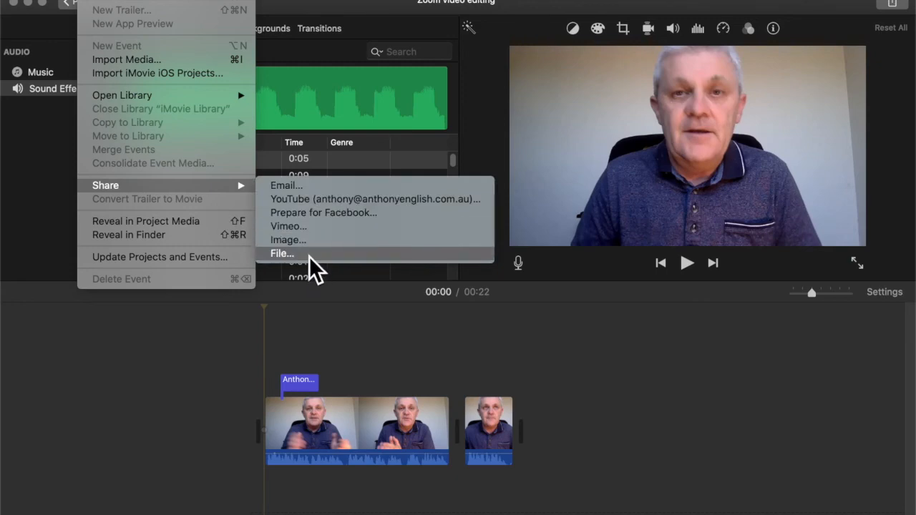
# Export at 720p high quality as 'Zoom video editing in iMovie.mp4' in the Zoom video editing folder.
pyautogui.click(282, 254)
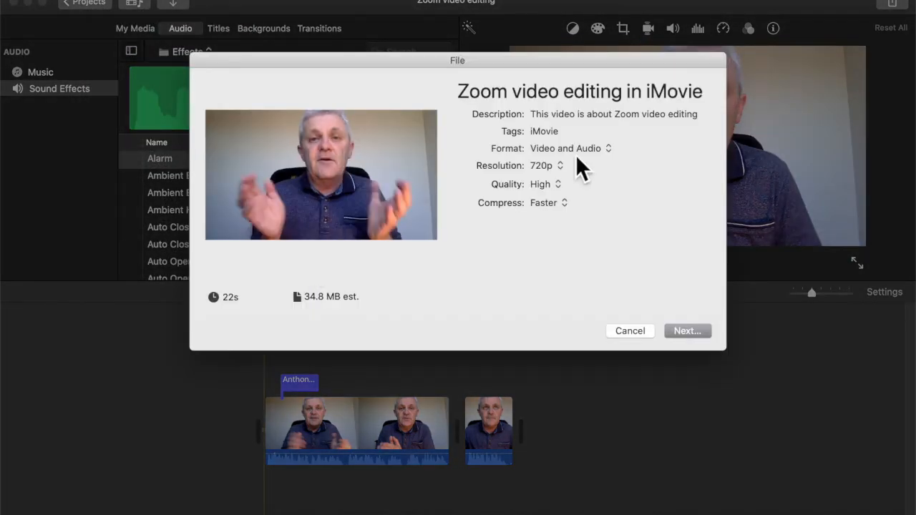
pyautogui.moveTo(578, 218)
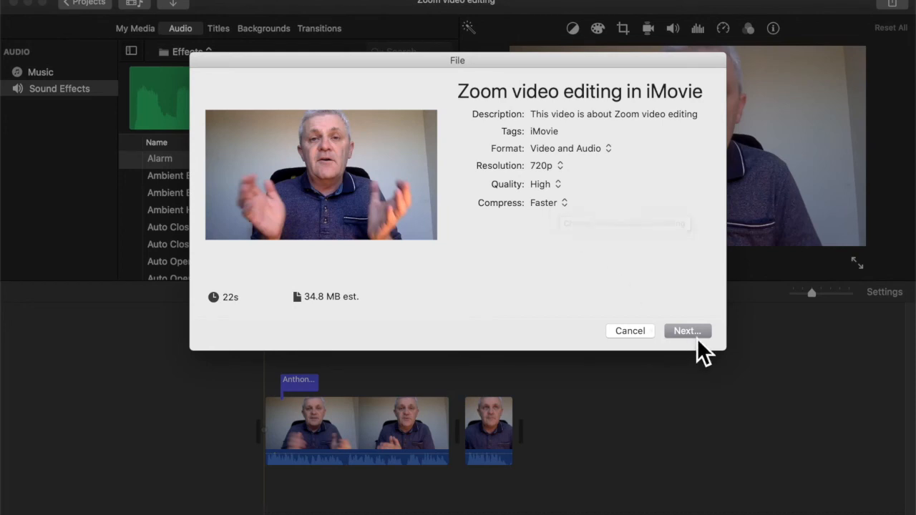
pyautogui.click(687, 330)
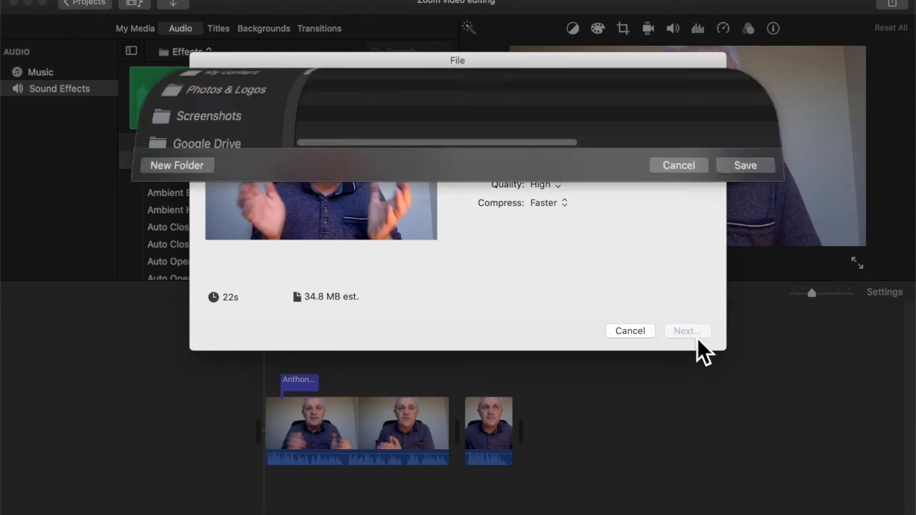
pyautogui.click(686, 330)
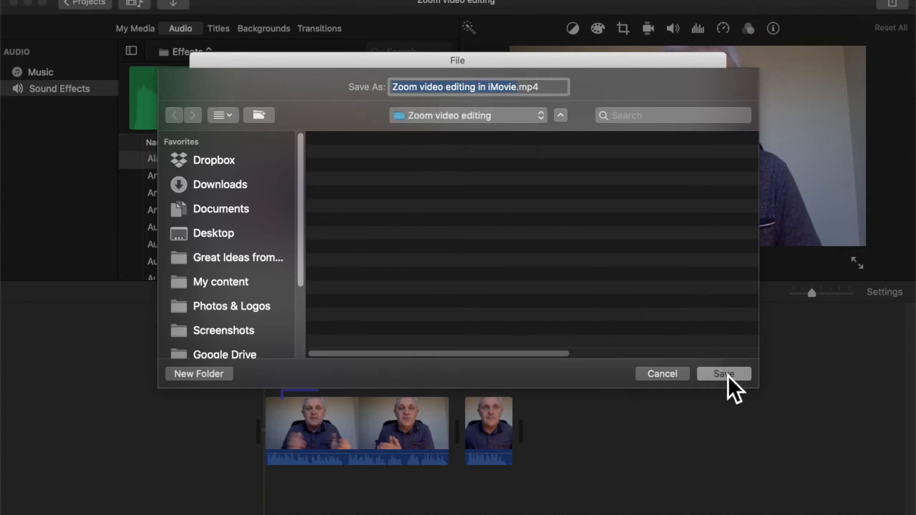
pyautogui.click(722, 374)
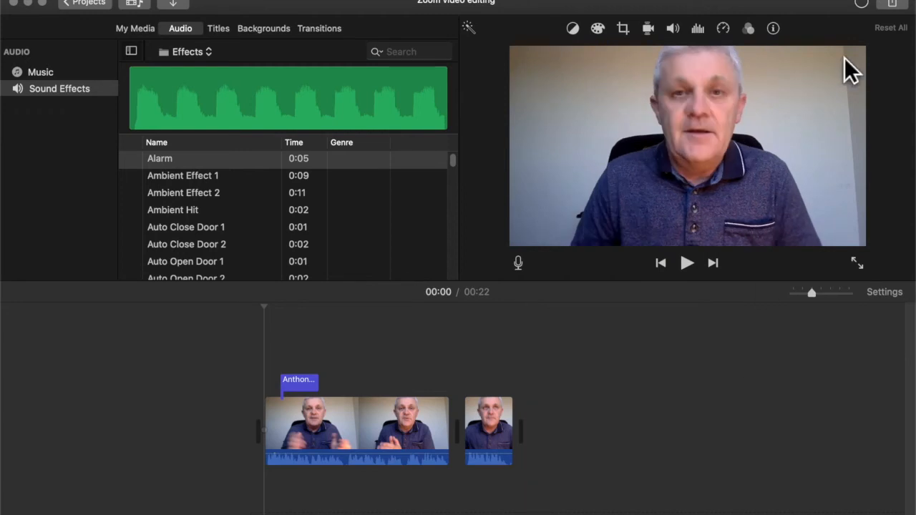
pyautogui.moveTo(887, 29)
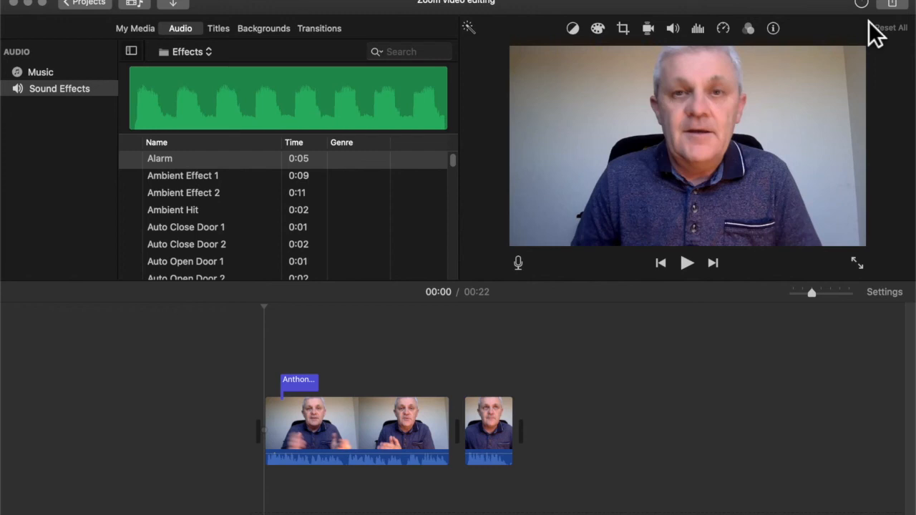
pyautogui.moveTo(884, 31)
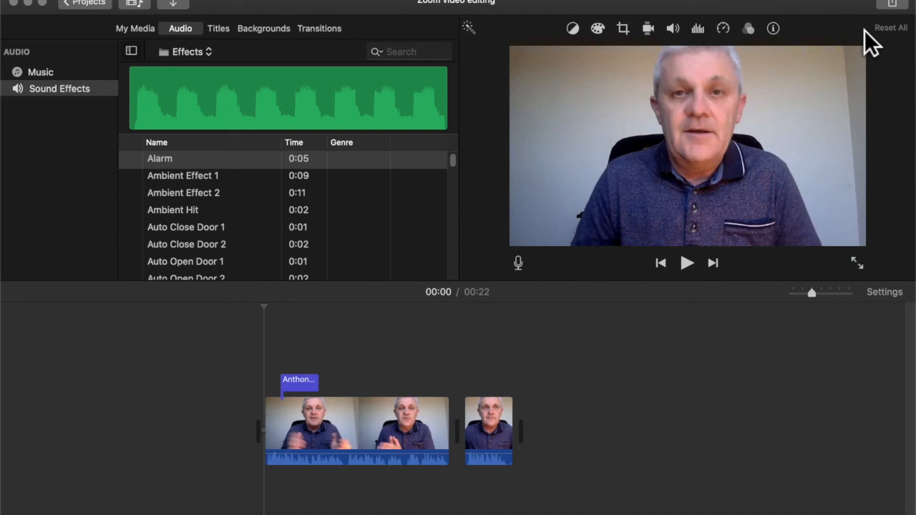
# Quit iMovie and play 'Zoom video editing in iMovie.mp4' in QuickTime Player.
pyautogui.click(50, 3)
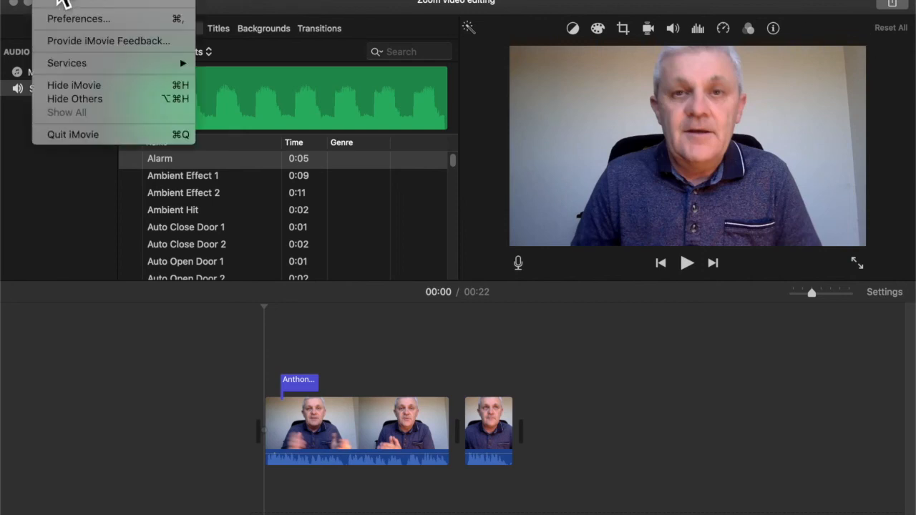
pyautogui.moveTo(72, 135)
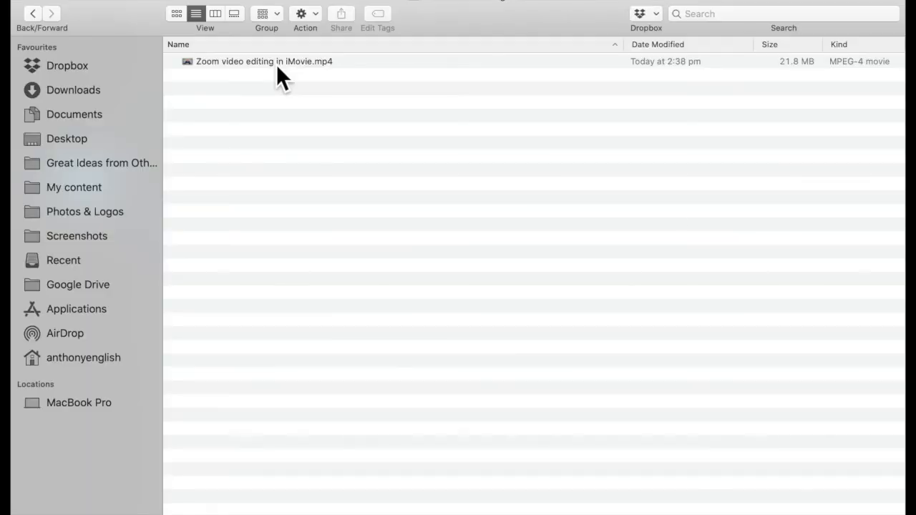
pyautogui.click(264, 60)
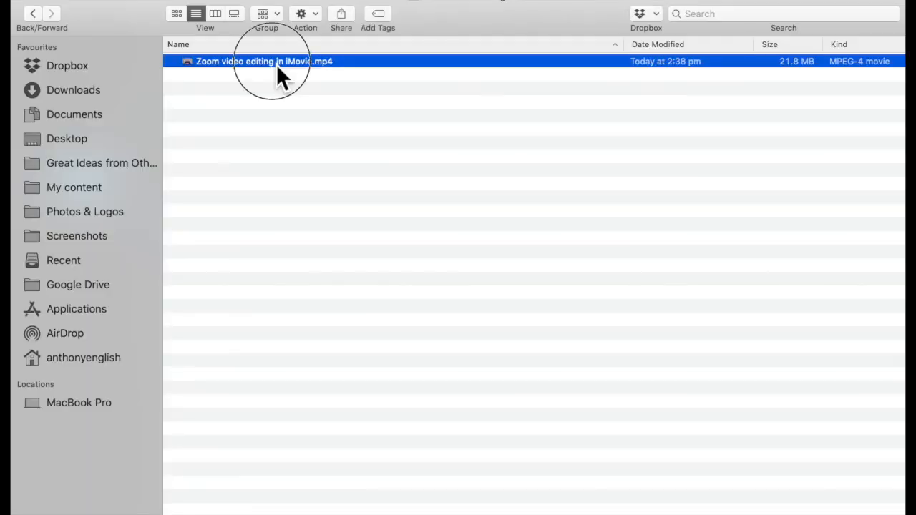
pyautogui.doubleClick(265, 61)
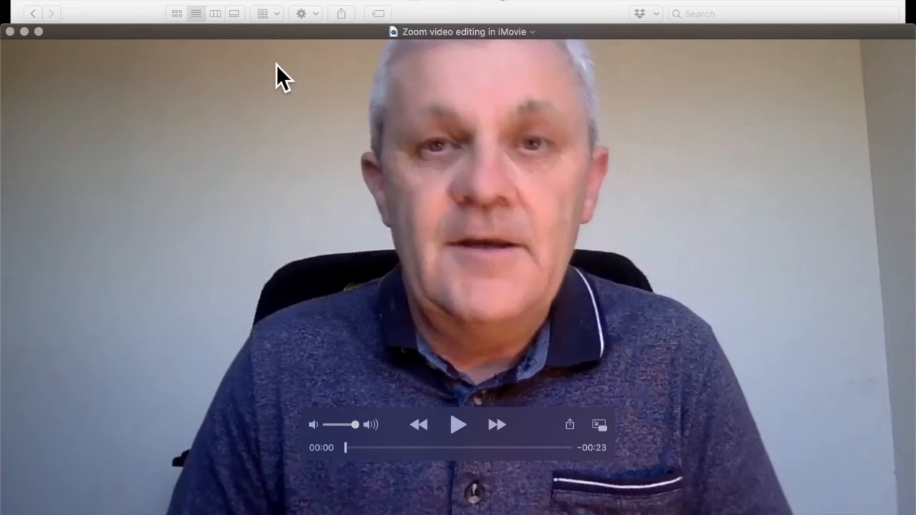
pyautogui.moveTo(86, 7)
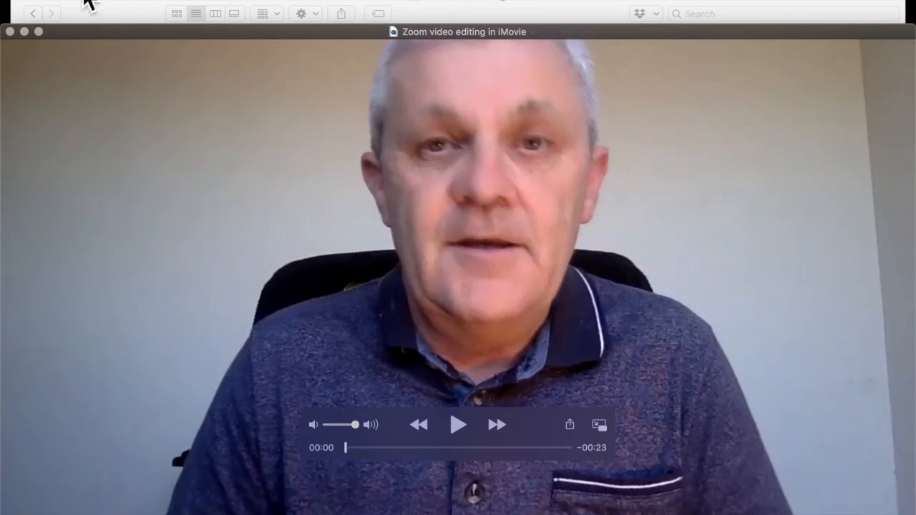
pyautogui.moveTo(304, 207)
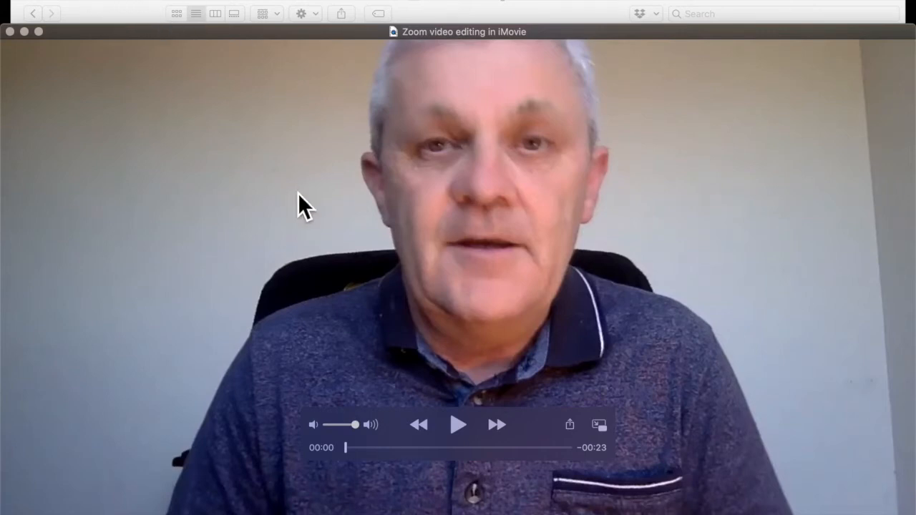
pyautogui.moveTo(458, 426)
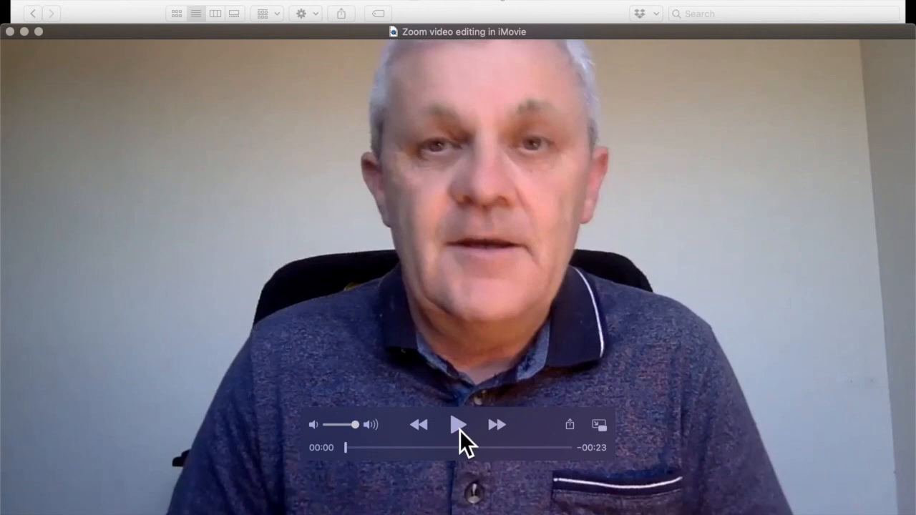